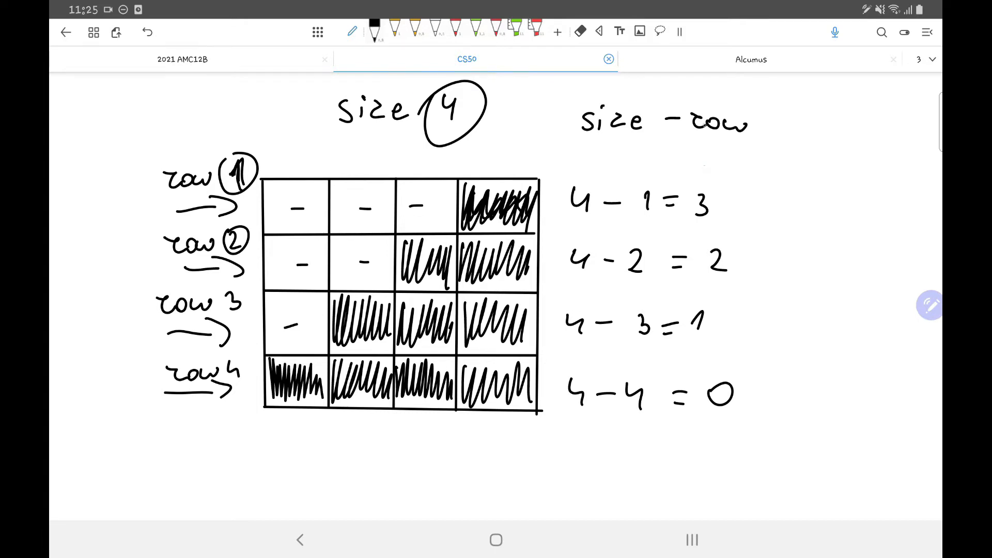
Box the 'size − row' formula beside the row table and change the active drawing tool
{"action": "left_click_drag", "start_coordinate": [560, 105], "coordinate": [757, 143]}
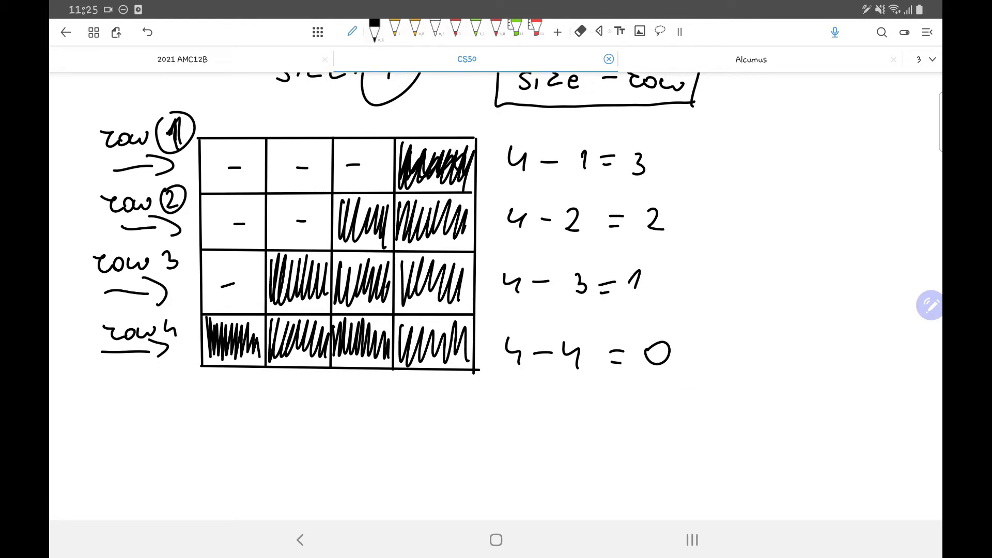
{"action": "left_click", "coordinate": [598, 31]}
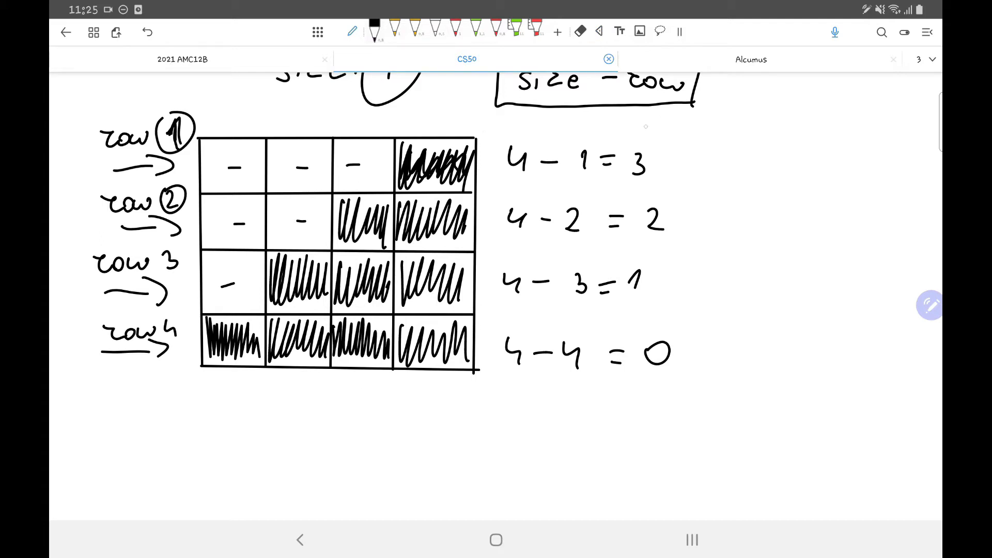
{"action": "left_click", "coordinate": [599, 31]}
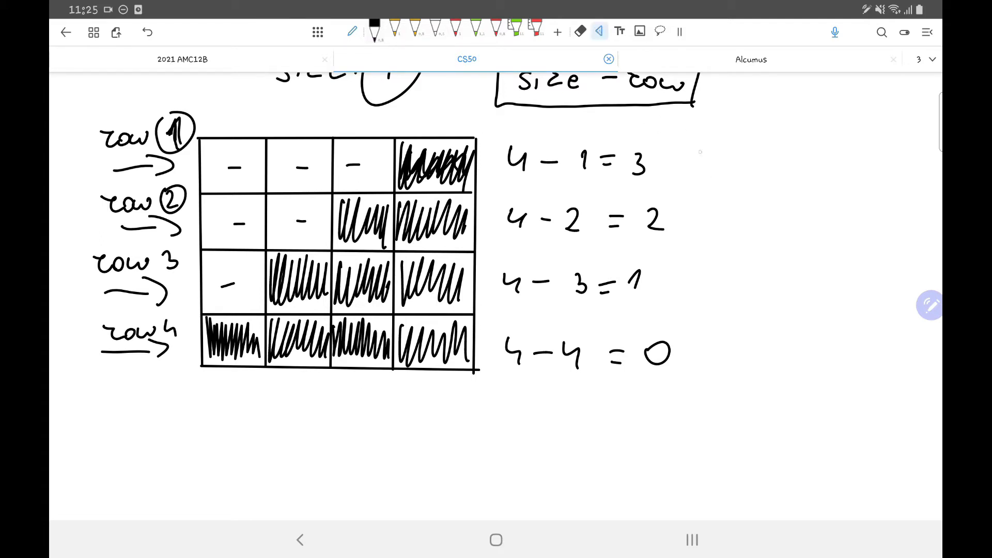
Sketch a column of cells on the right with one shaded block beside row 1 and two beside row 2
{"action": "left_click_drag", "start_coordinate": [695, 136], "coordinate": [712, 382]}
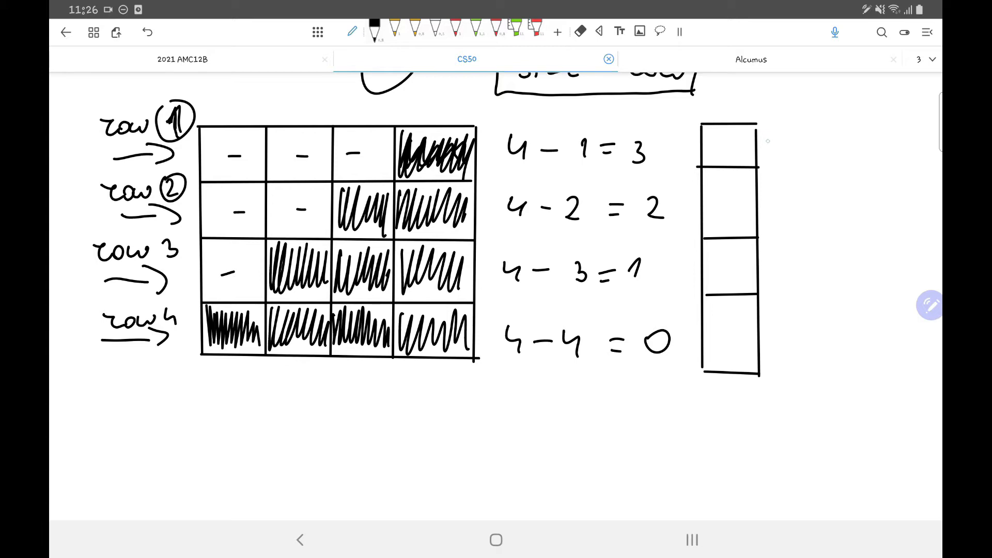
{"action": "left_click_drag", "start_coordinate": [765, 143], "coordinate": [807, 142]}
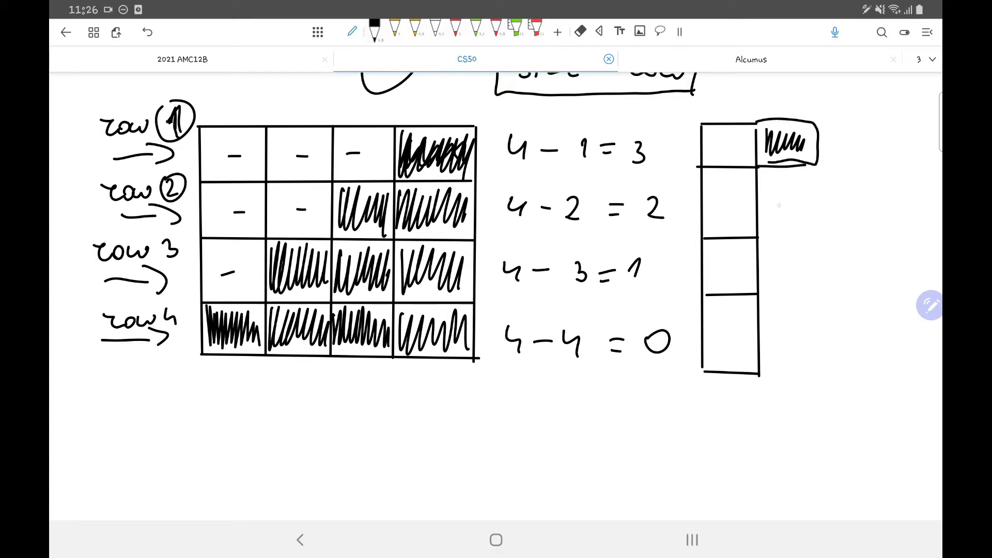
{"action": "left_click_drag", "start_coordinate": [823, 165], "coordinate": [892, 224]}
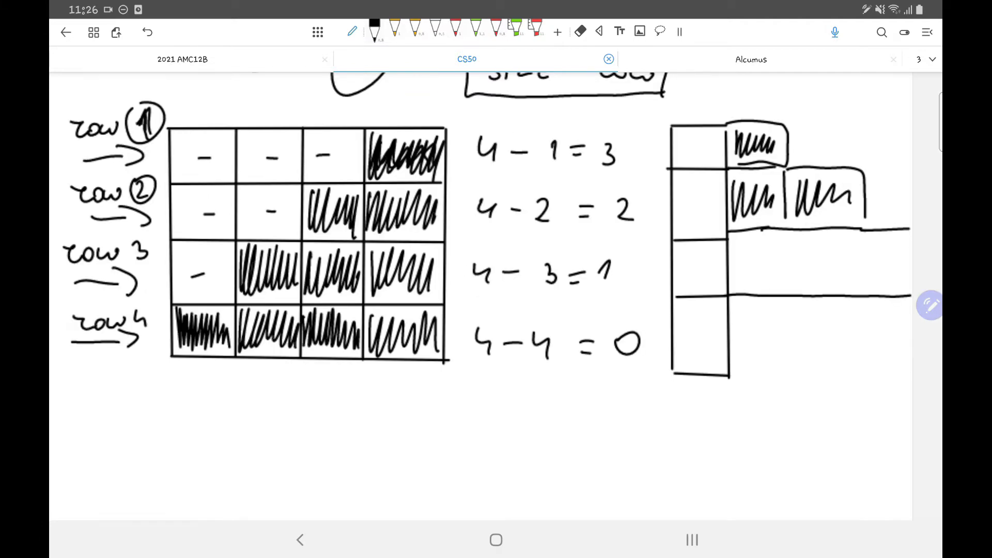
{"action": "scroll", "scroll_direction": "down", "scroll_amount": 3}
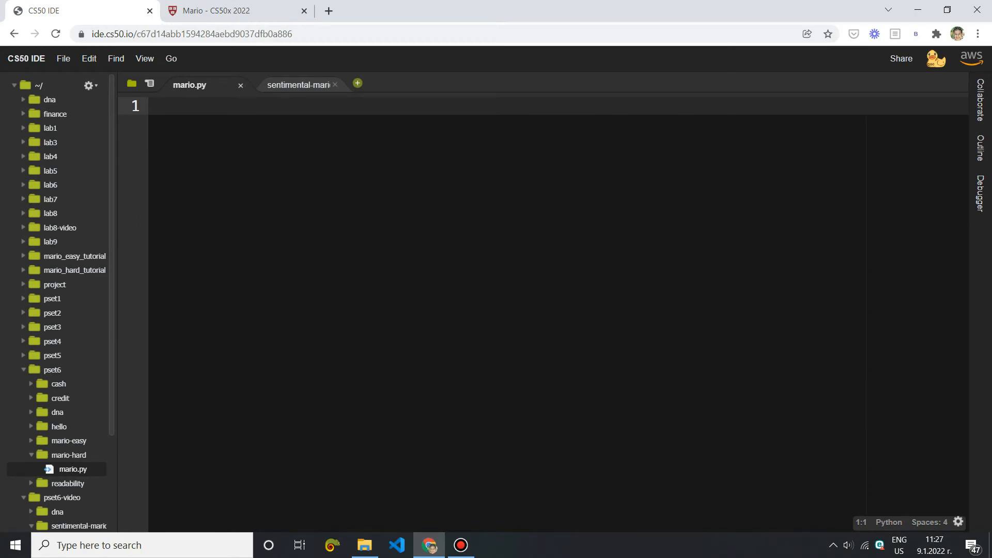
Add 'from cs50 import get_int' at the top of mario.py
{"action": "type", "text": "from"}
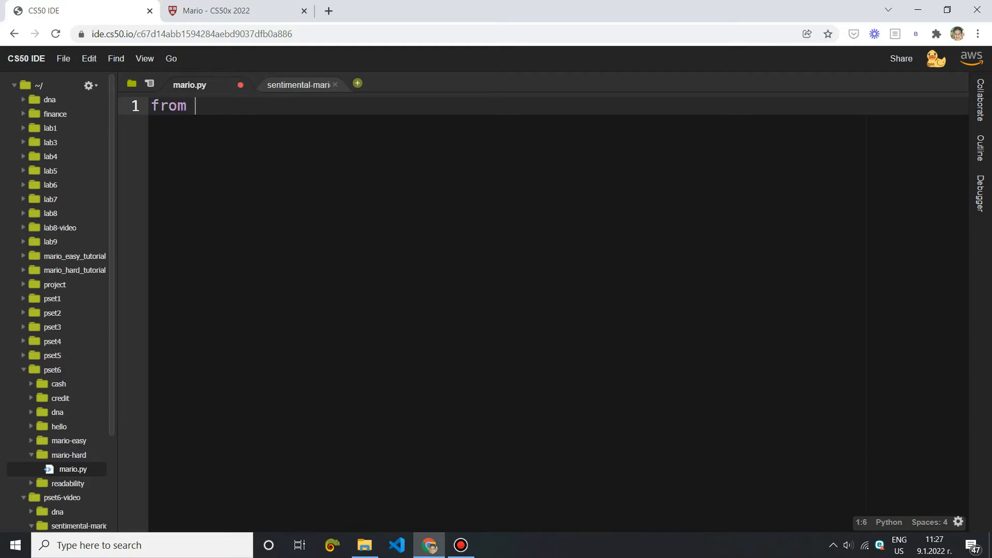
{"action": "type", "text": "cs50 import"}
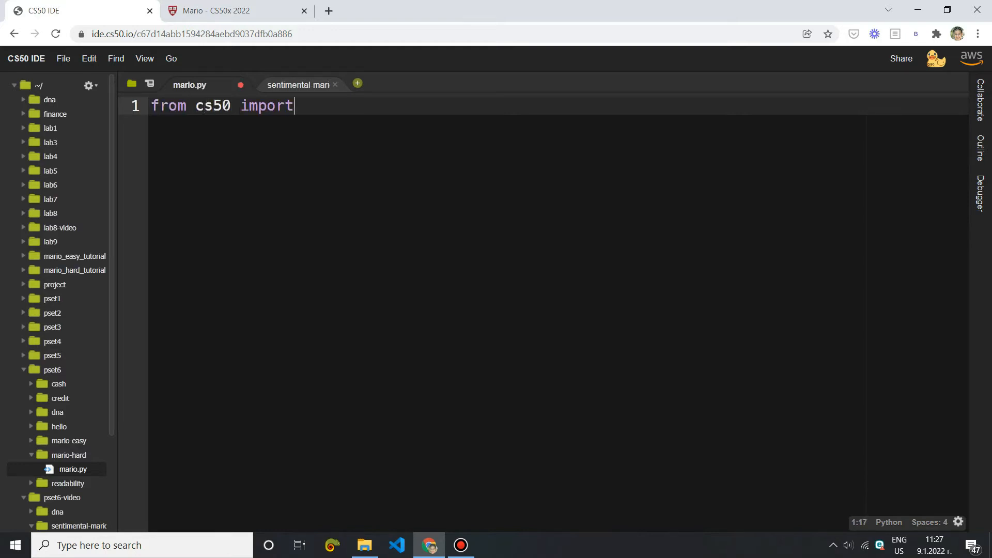
{"action": "type", "text": "get_int"}
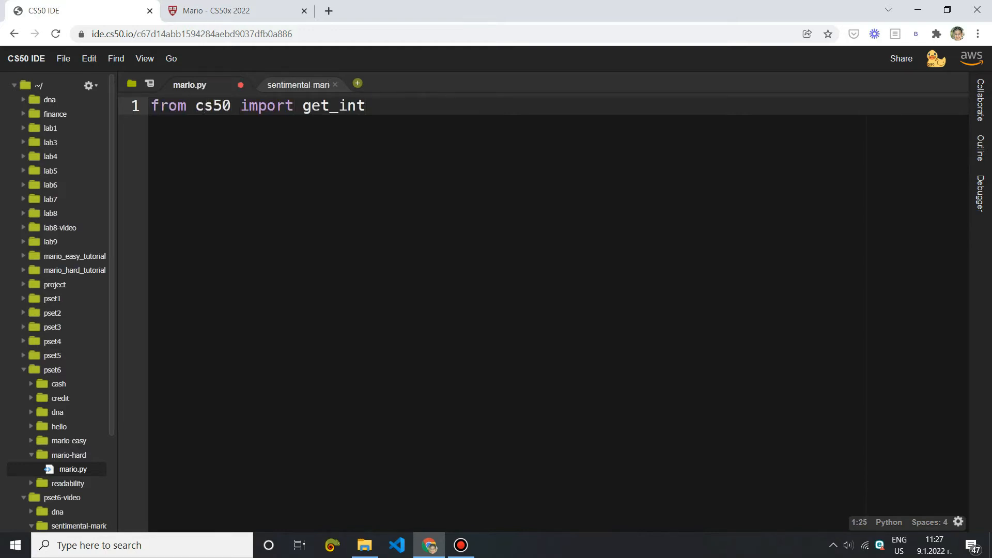
{"action": "key", "text": "Enter"}
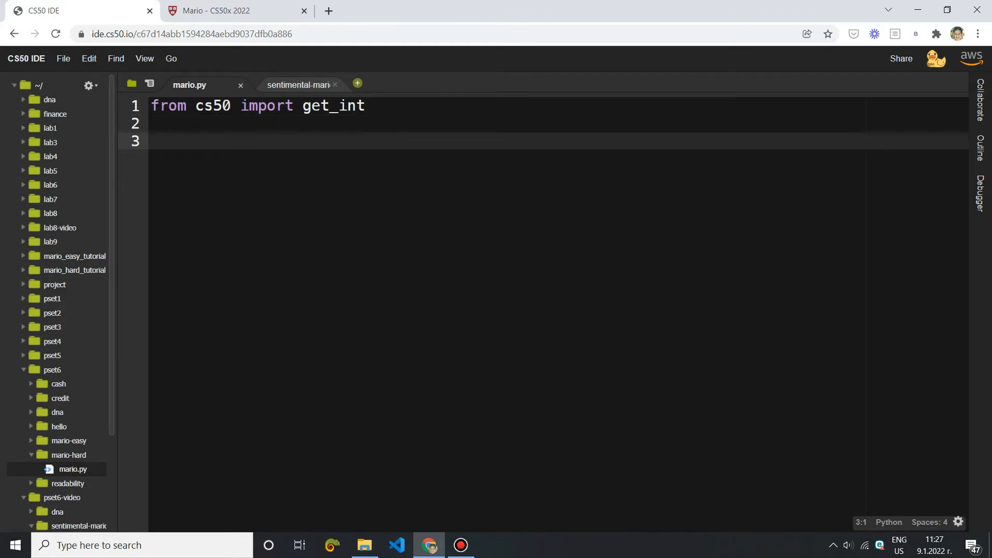
Store the height from the 'Enter the height: ' prompt in size via get_int
{"action": "type", "text": "si"}
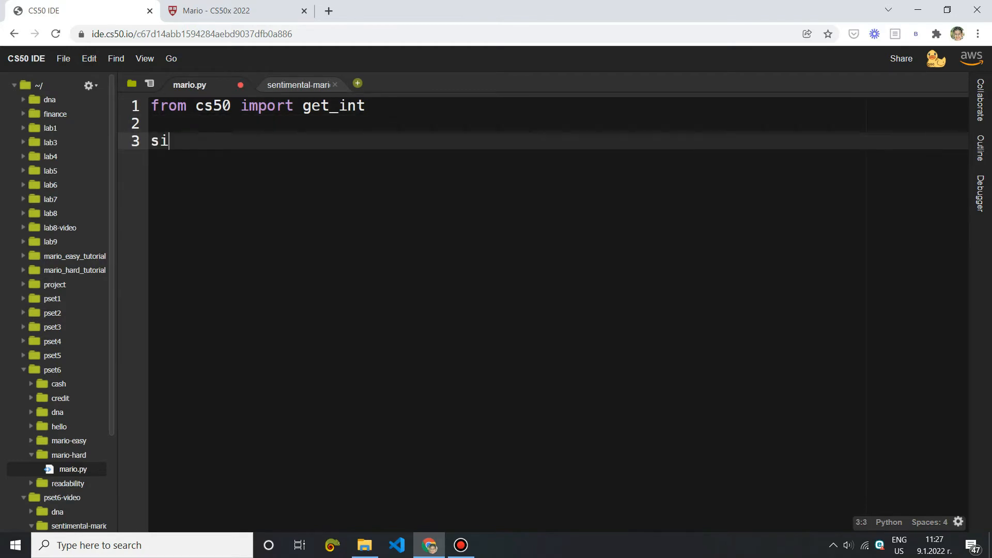
{"action": "type", "text": "ze ="}
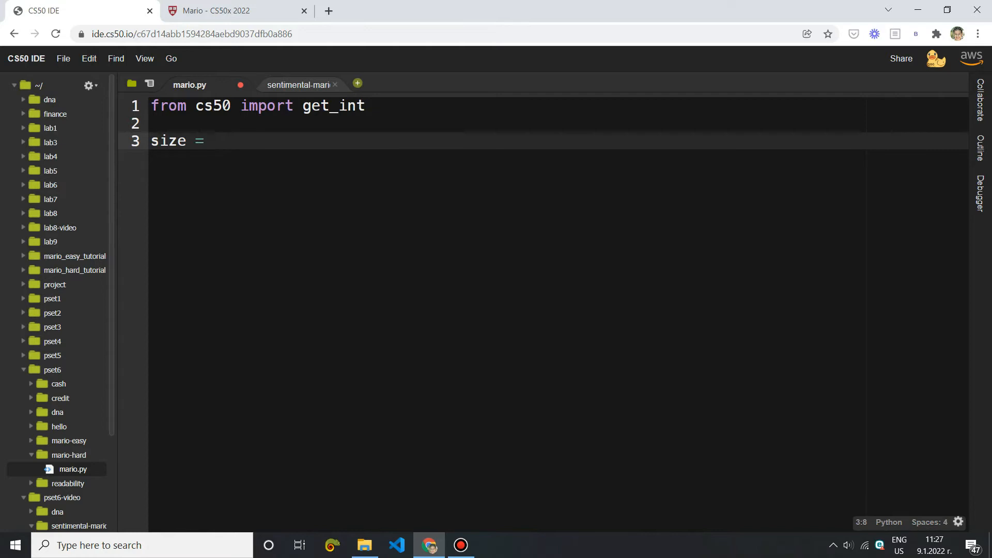
{"action": "type", "text": "get_"}
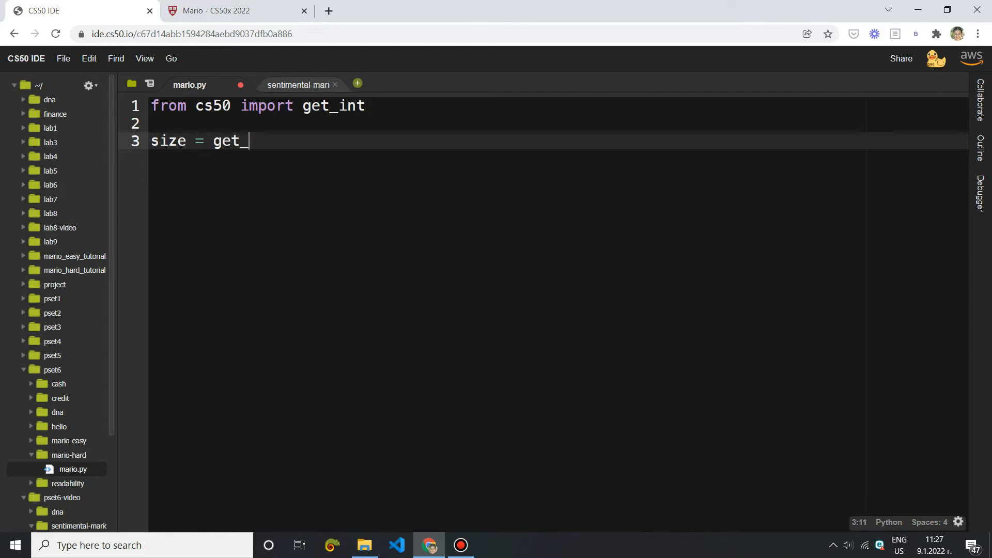
{"action": "type", "text": "int('')"}
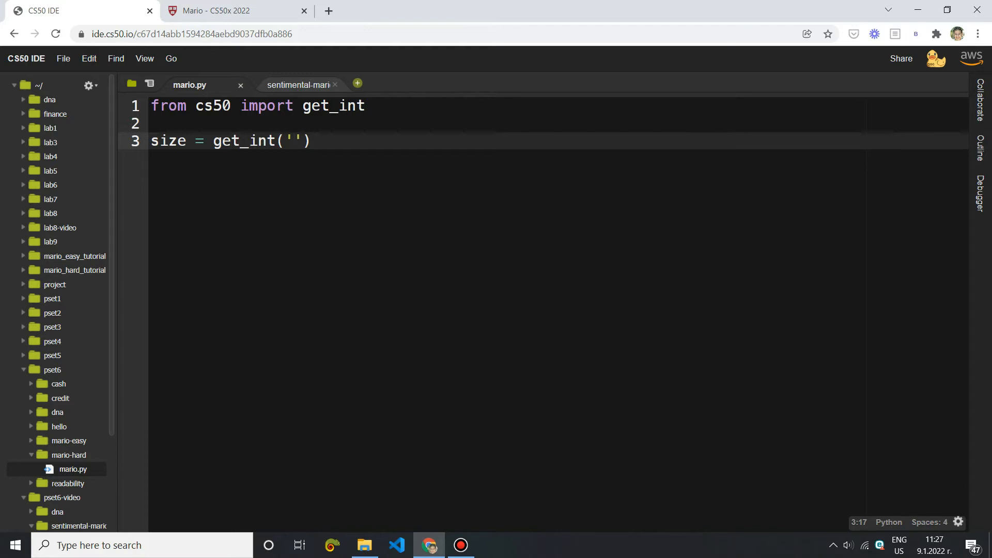
{"action": "type", "text": "Enter the h"}
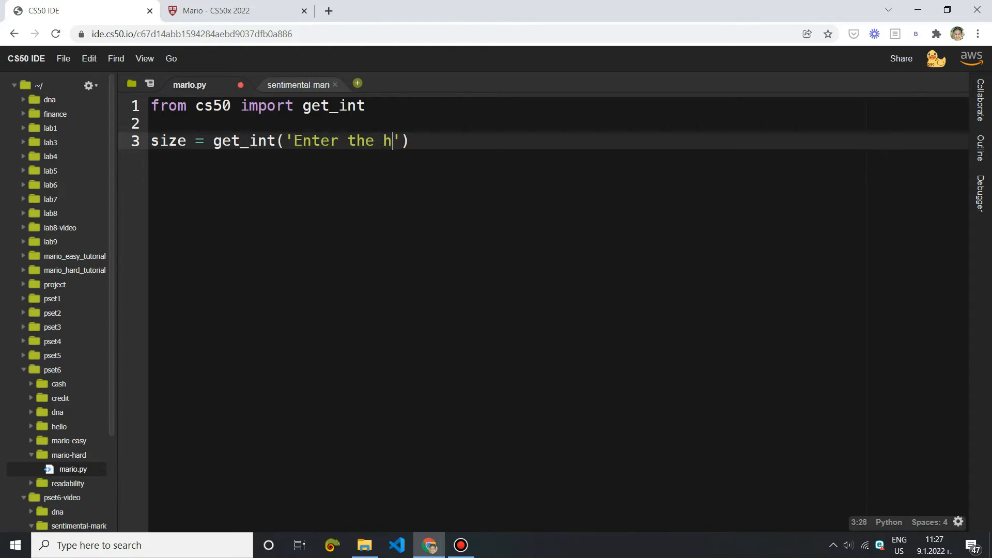
{"action": "type", "text": "eight:"}
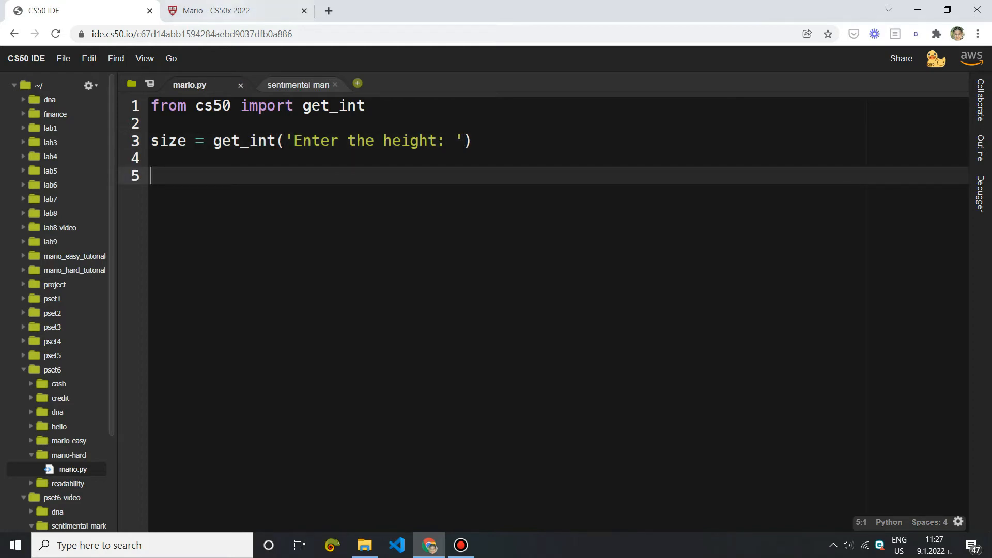
Review the Mario specification and Height: 4 usage example, then return to mario.py
{"action": "left_click", "coordinate": [218, 10]}
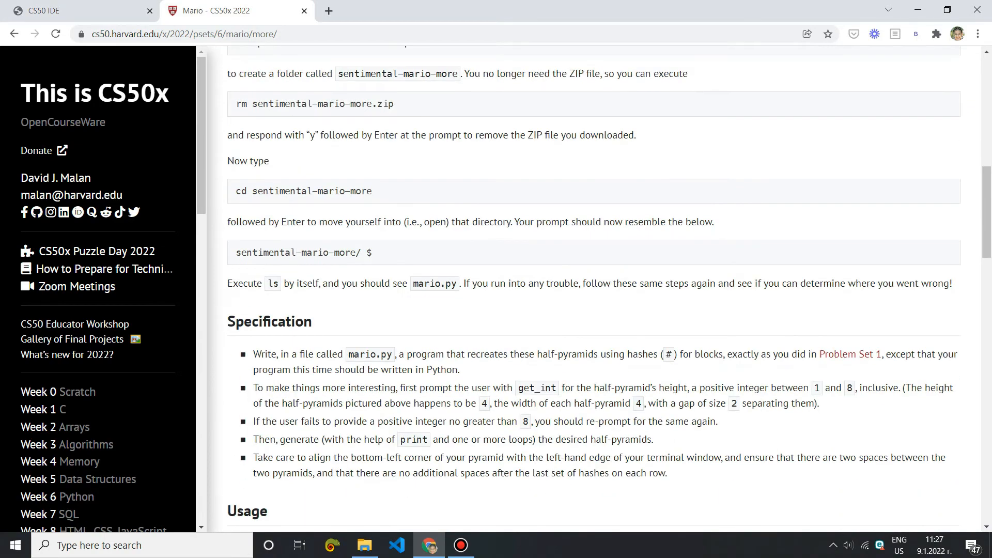
{"action": "scroll", "scroll_direction": "down", "scroll_amount": 3}
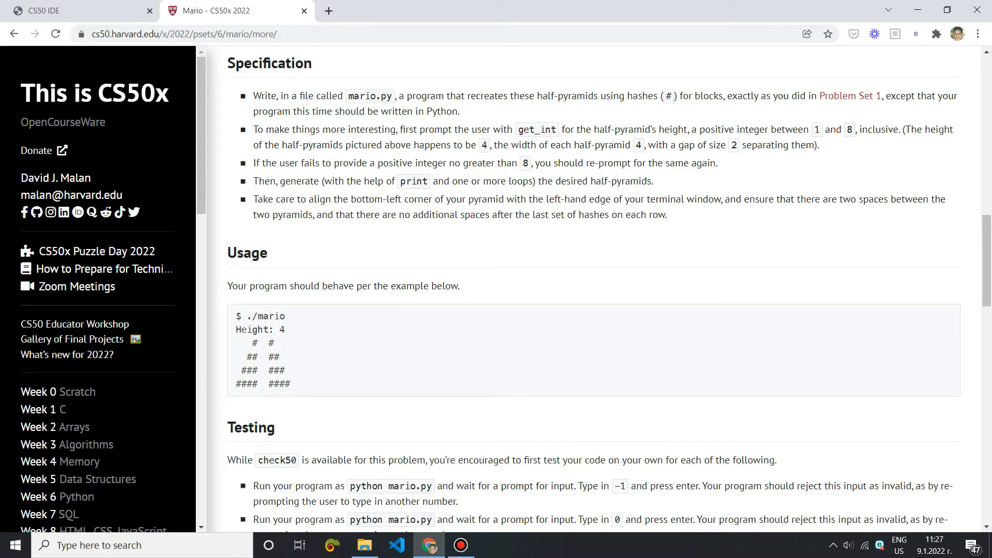
{"action": "left_click", "coordinate": [75, 10]}
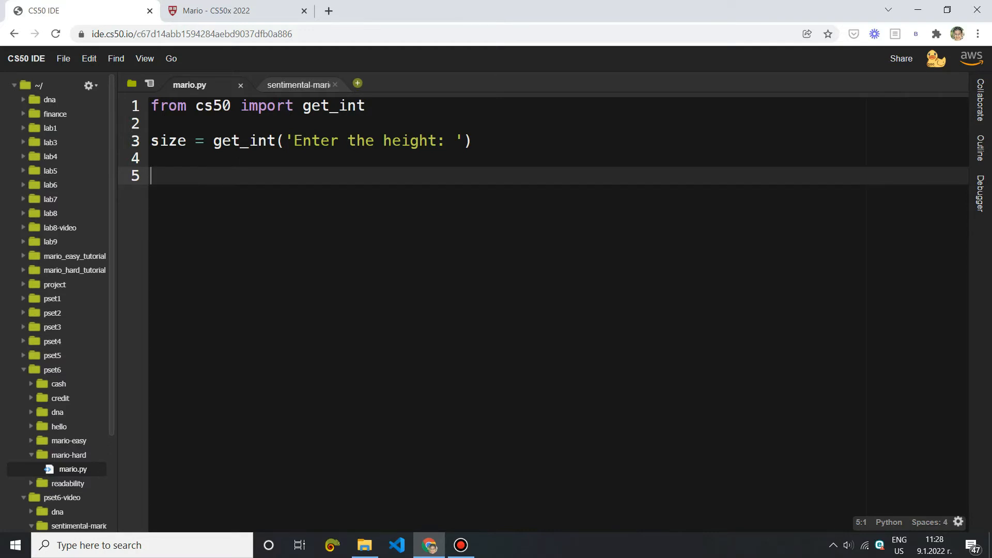
Re-prompt for size while it is below 1 or above 8
{"action": "type", "text": "while"}
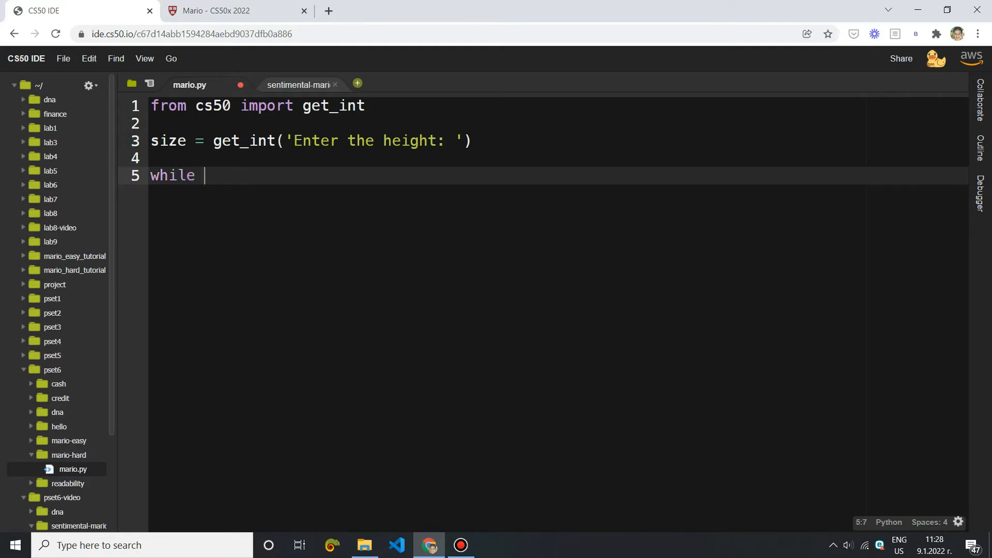
{"action": "type", "text": "size < 1"}
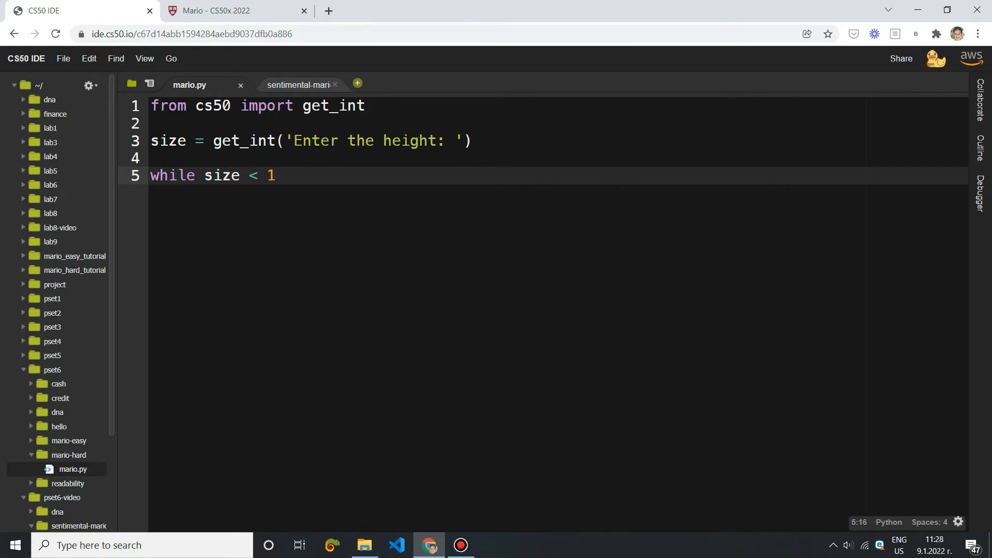
{"action": "type", "text": "or size > 8"}
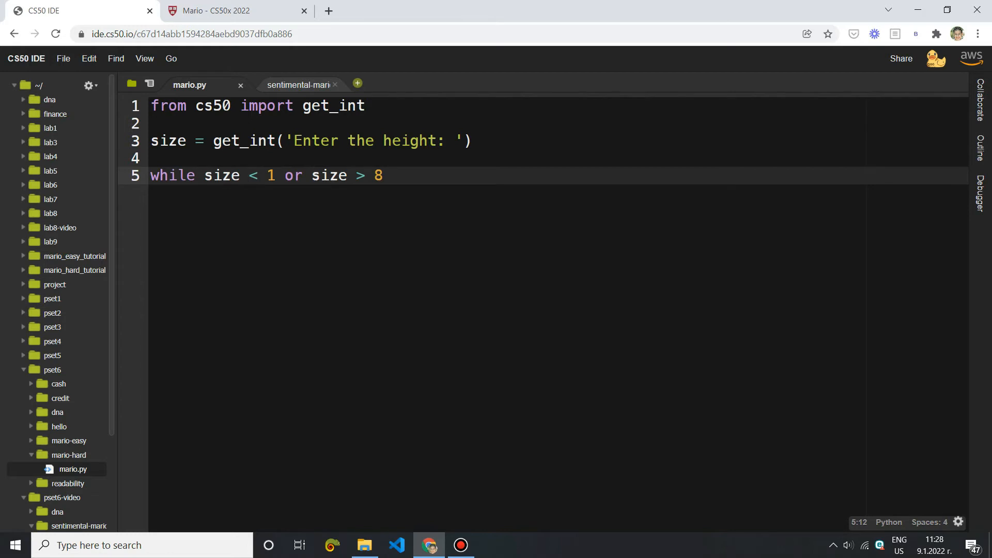
{"action": "type", "text": ":"}
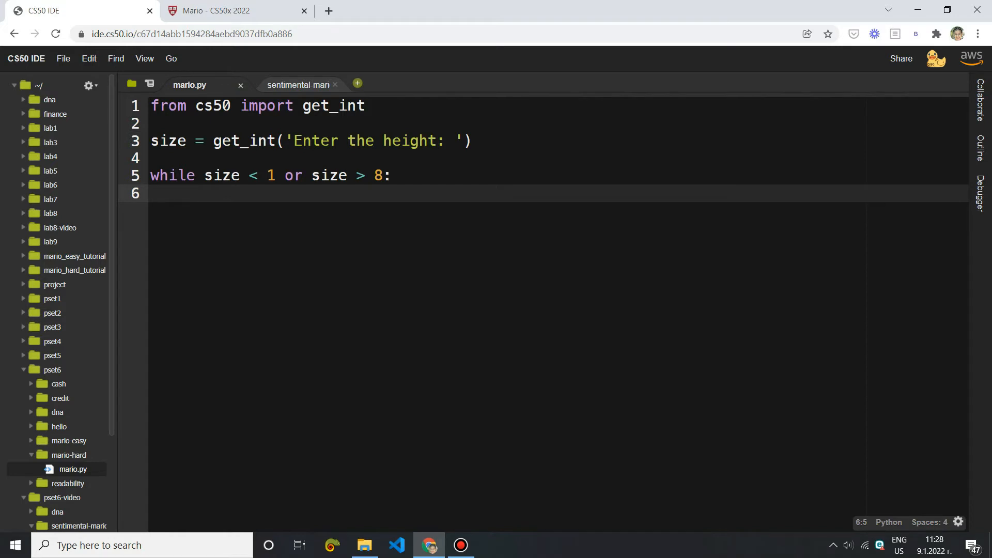
{"action": "type", "text": "size = get_int('Enter the height:"}
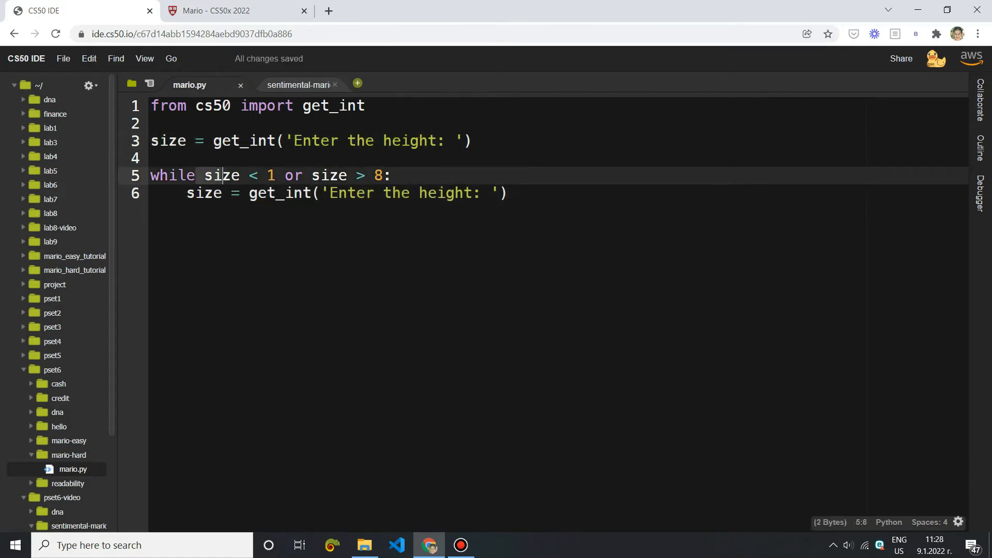
{"action": "left_click", "coordinate": [151, 157]}
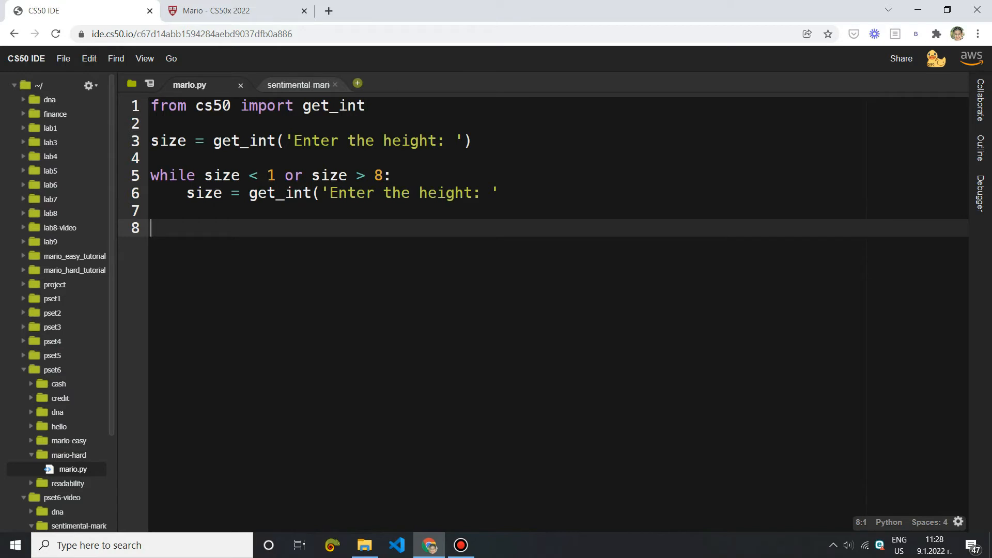
Loop over rows in range(1, size + 1) and begin printing each row
{"action": "type", "text": "for row"}
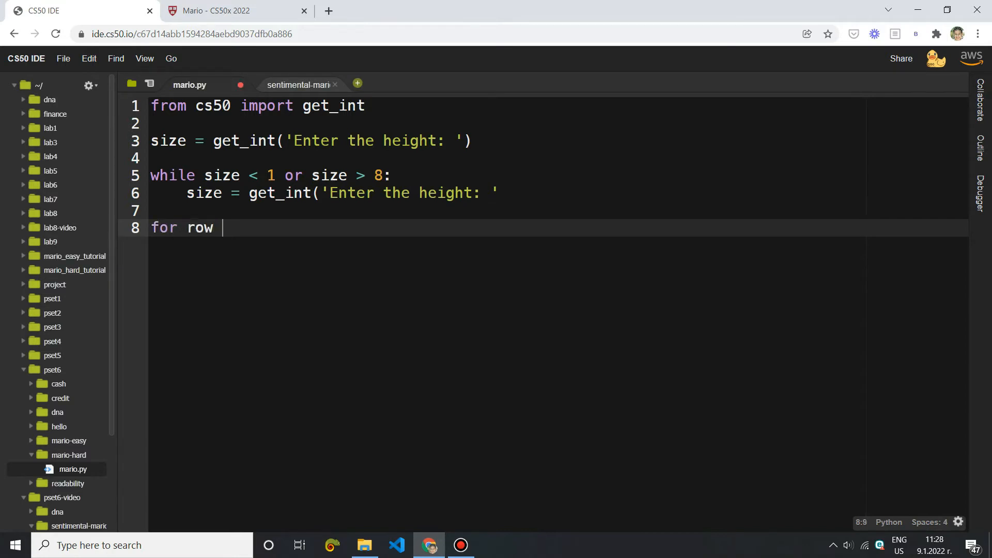
{"action": "type", "text": "in range("}
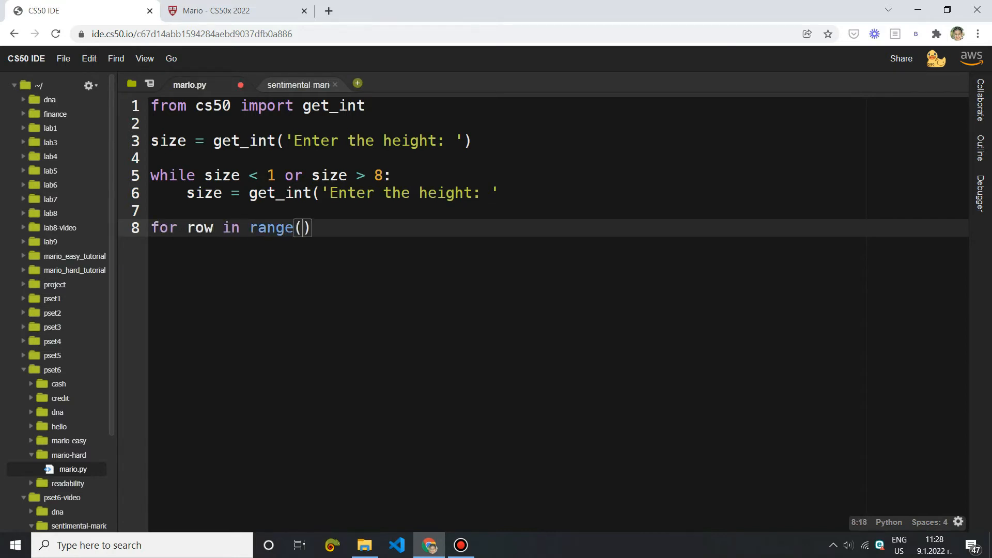
{"action": "type", "text": "1"}
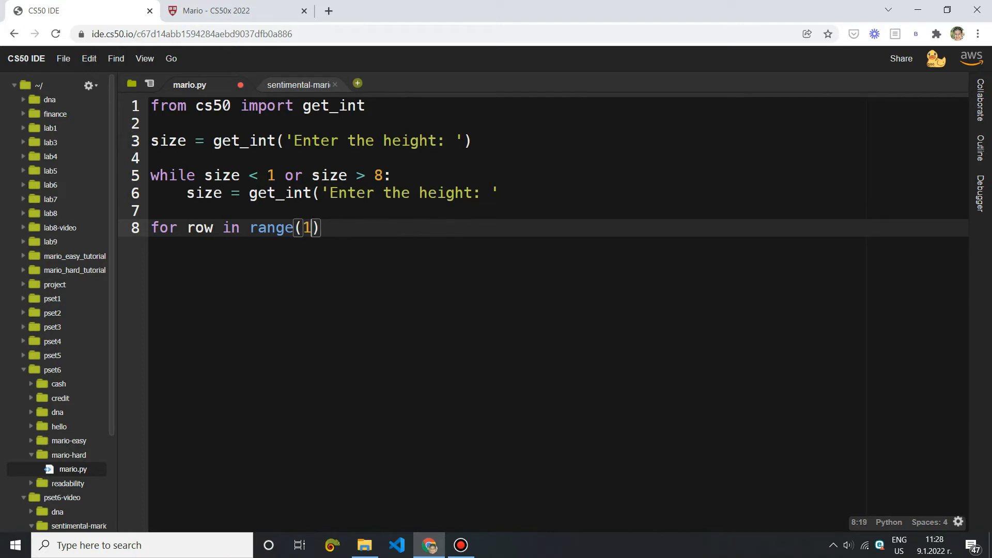
{"action": "type", "text": ", size + 1"}
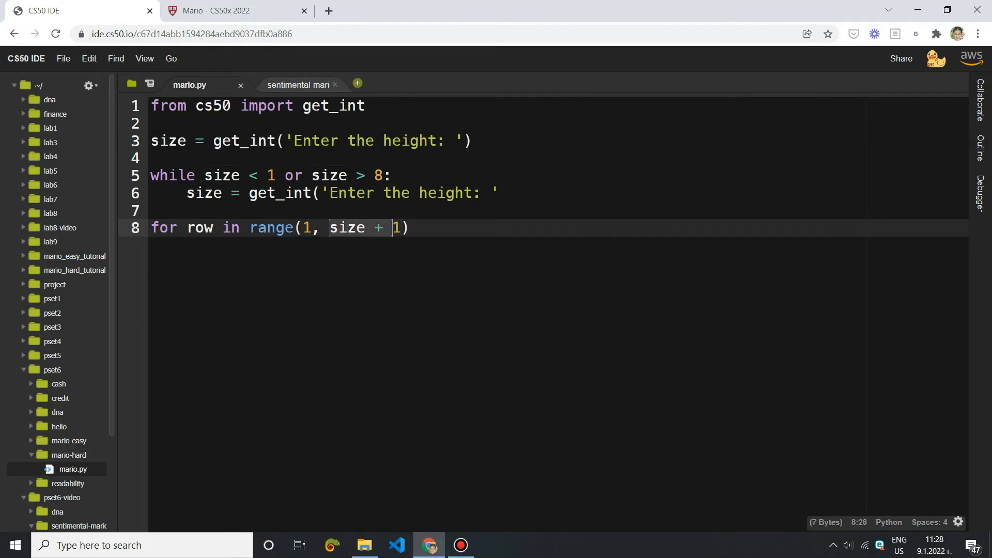
{"action": "type", "text": "1"}
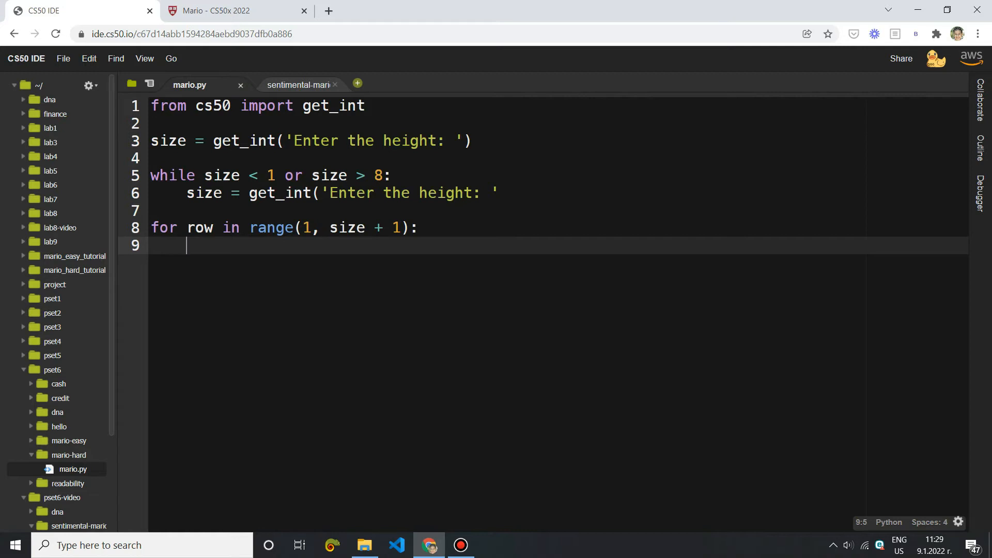
{"action": "type", "text": "pr"}
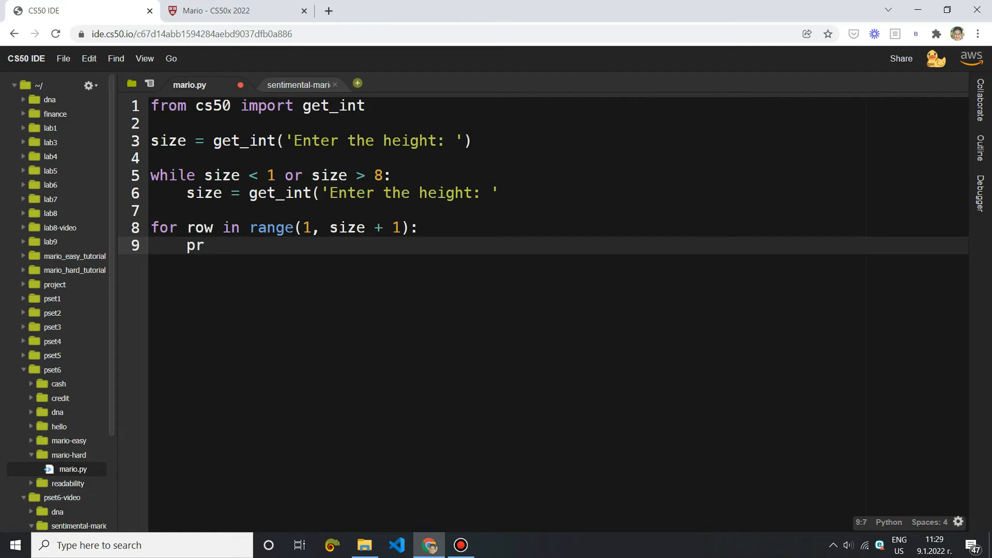
Finish print(row), run python mario.py, and fix the missing ')' on line 6
{"action": "type", "text": "int(row)"}
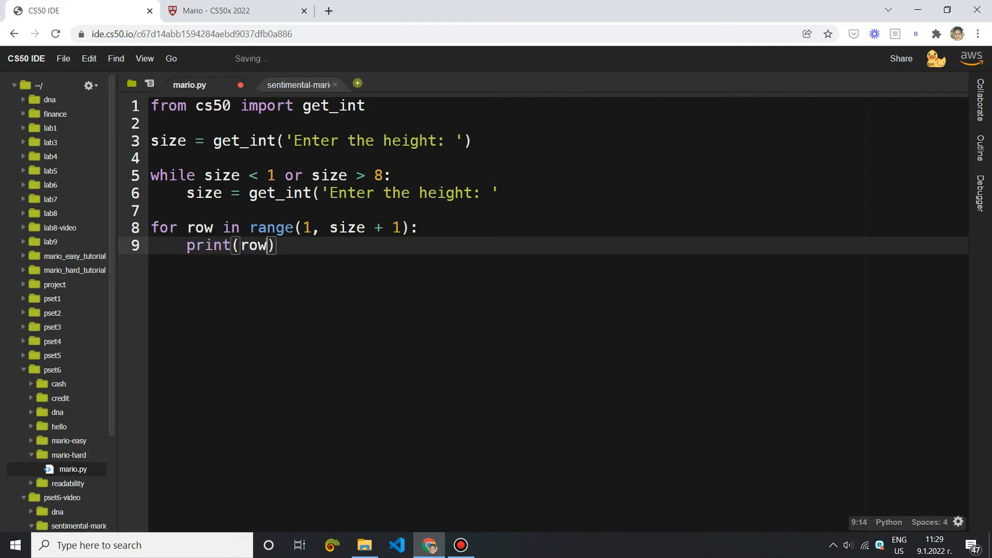
{"action": "left_click", "coordinate": [298, 85]}
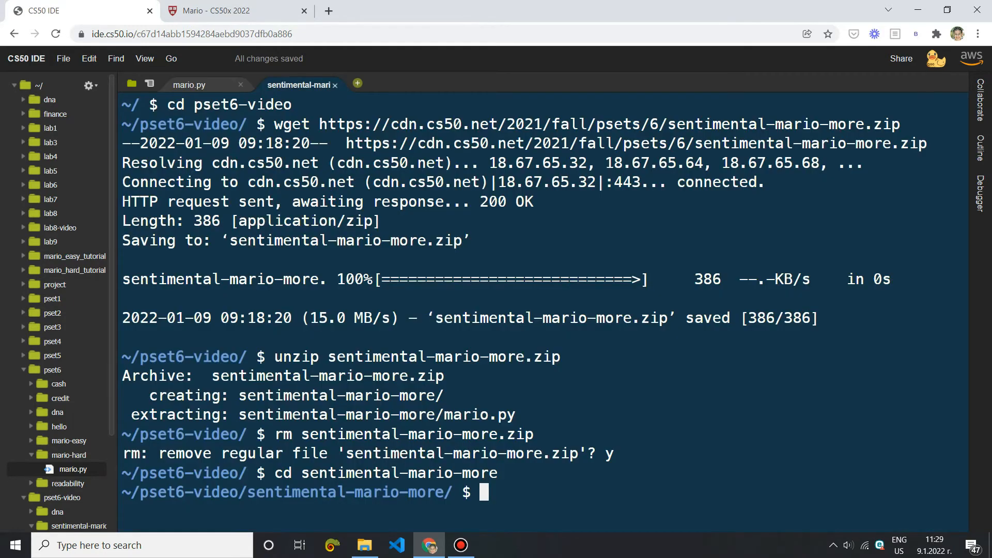
{"action": "type", "text": "python mario.py"}
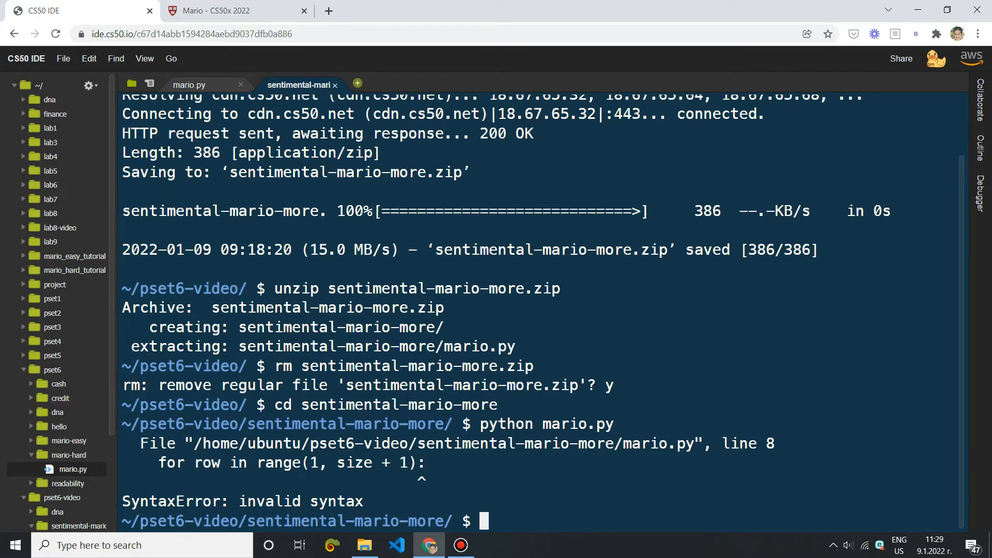
{"action": "left_click", "coordinate": [188, 84]}
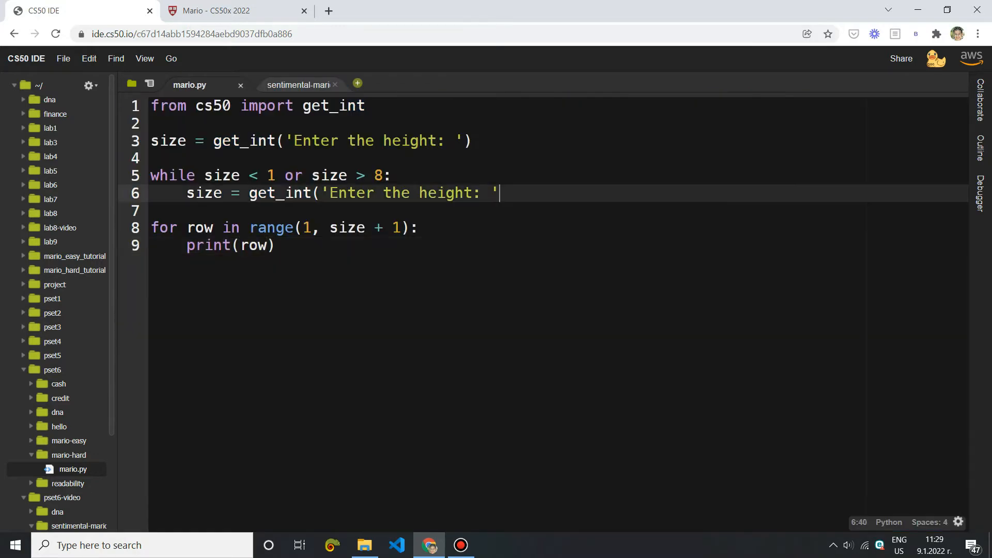
{"action": "type", "text": ")"}
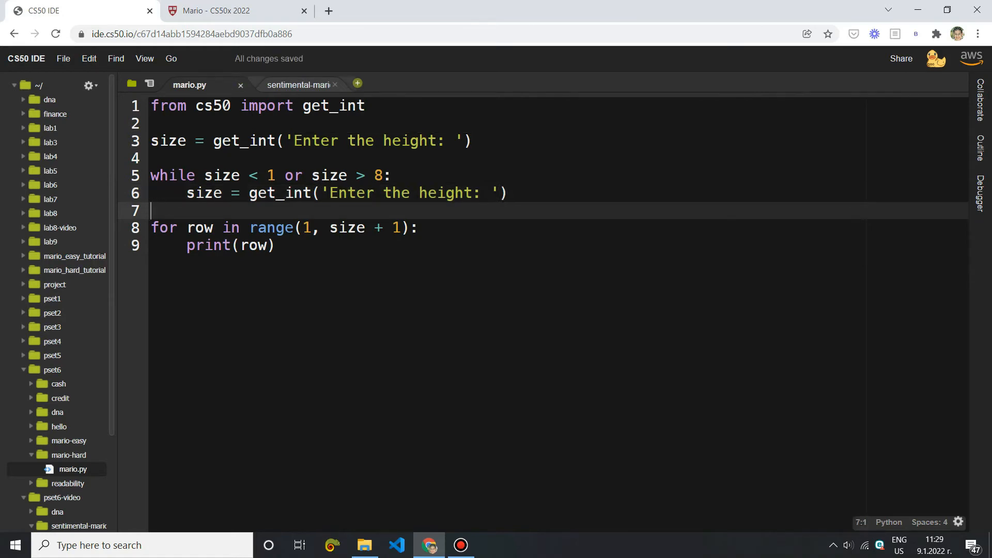
Rerun mario.py with height 4 to see rows 1 through 4 printed
{"action": "left_click", "coordinate": [298, 85]}
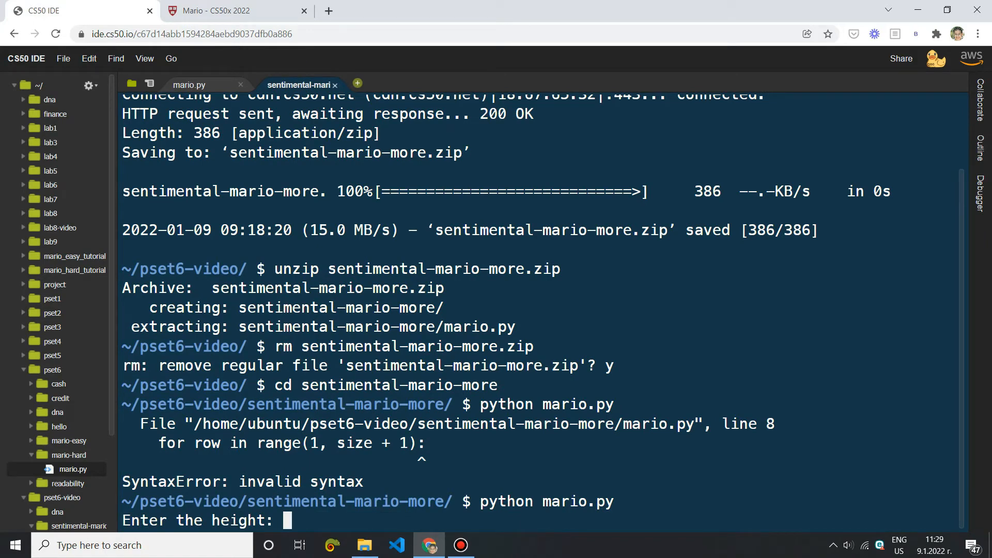
{"action": "type", "text": "4"}
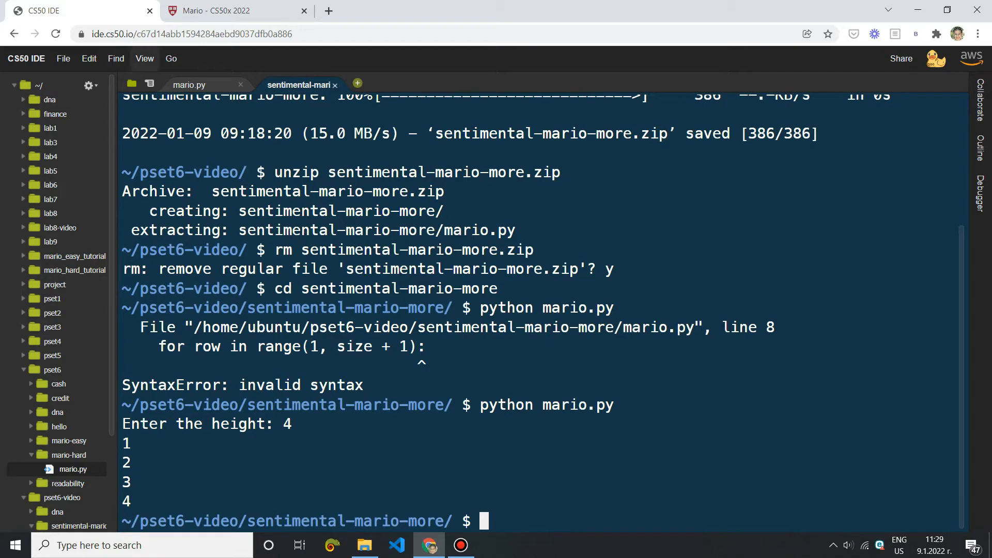
{"action": "left_click", "coordinate": [188, 84]}
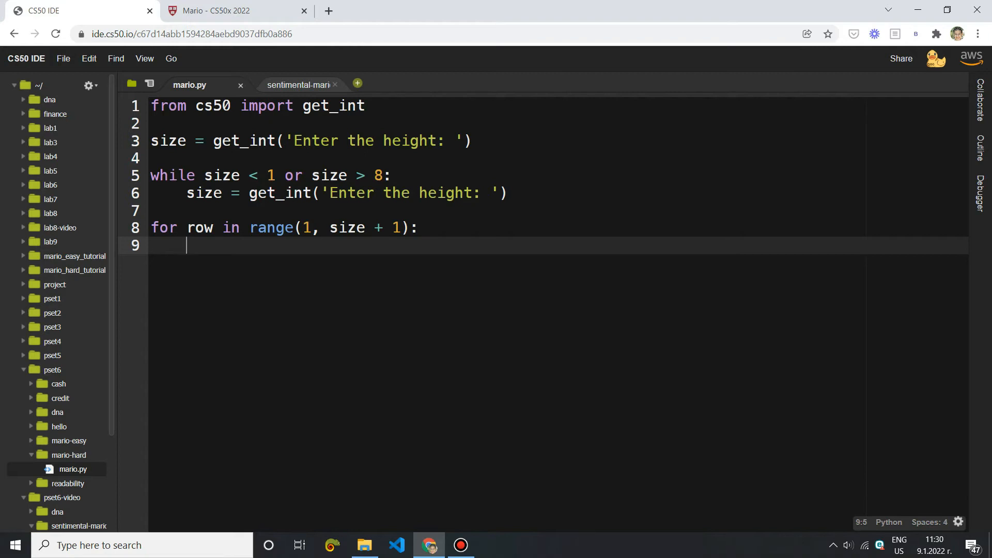
Replace print(row) with hashes = row and spaces = size - hashes in the loop
{"action": "type", "text": "hashes = row"}
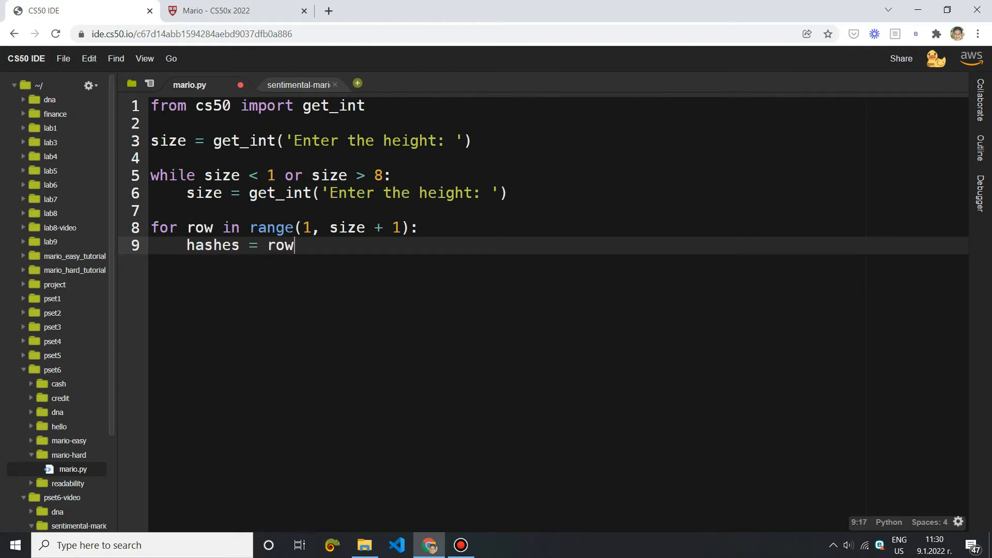
{"action": "key", "text": "enter"}
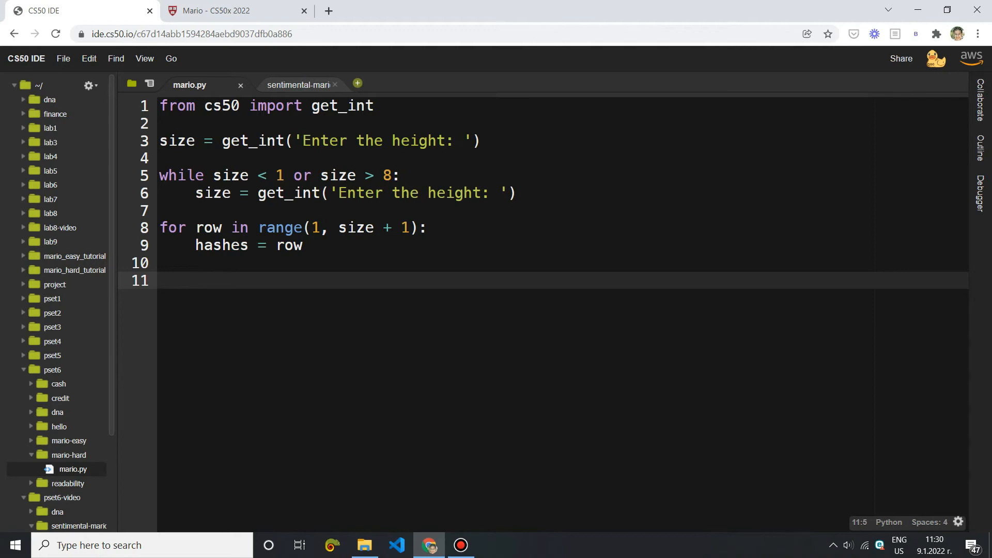
{"action": "double_click", "coordinate": [222, 246]}
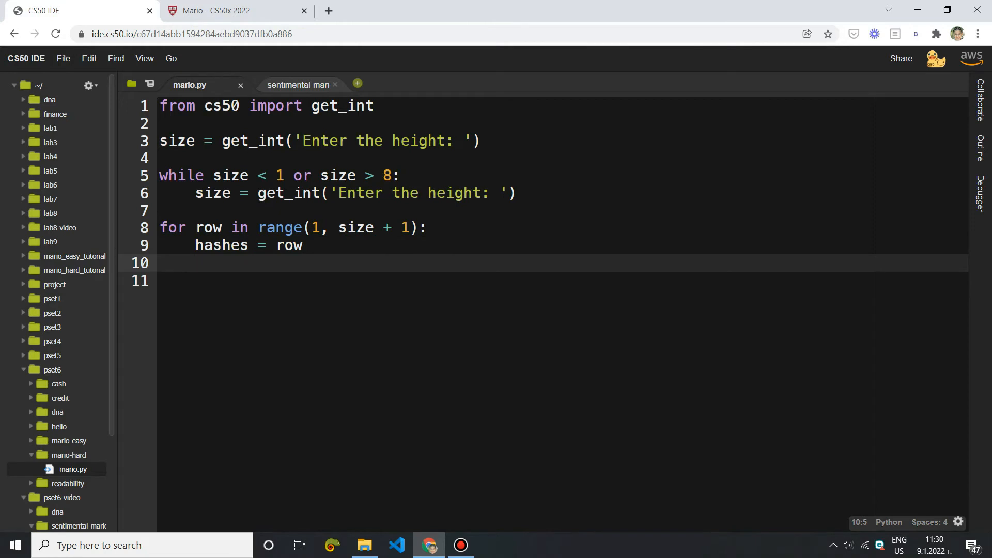
{"action": "type", "text": "spaces ="}
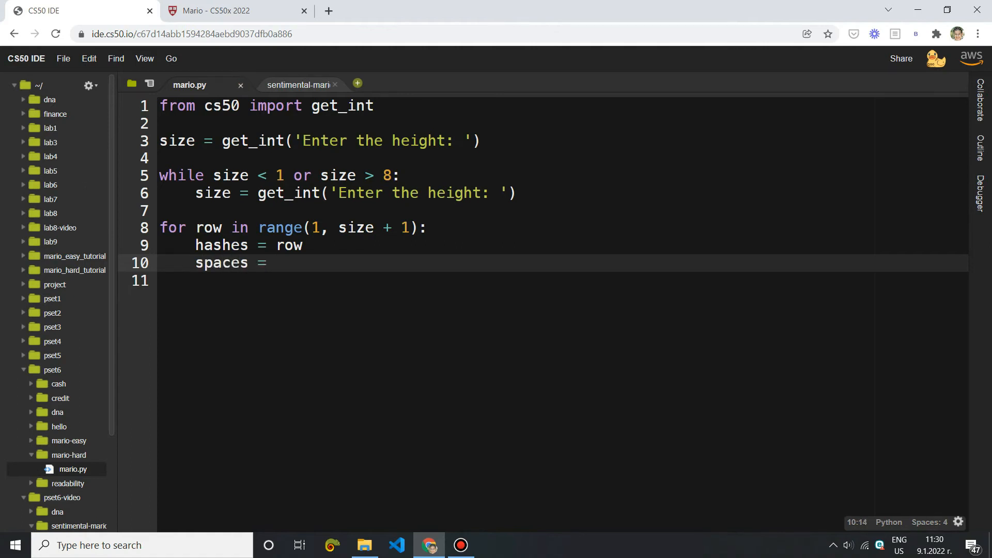
{"action": "type", "text": "size"}
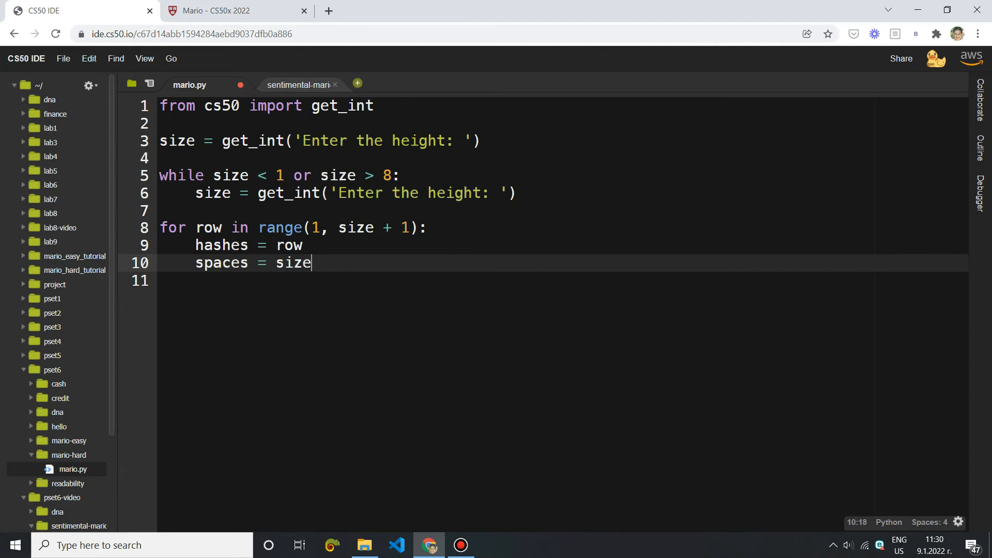
{"action": "type", "text": "- hash"}
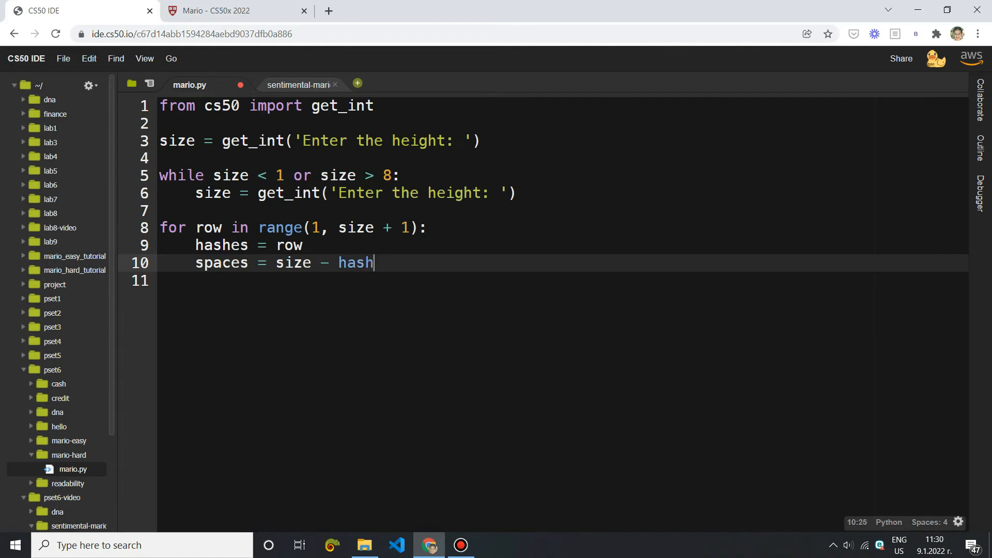
{"action": "type", "text": "es"}
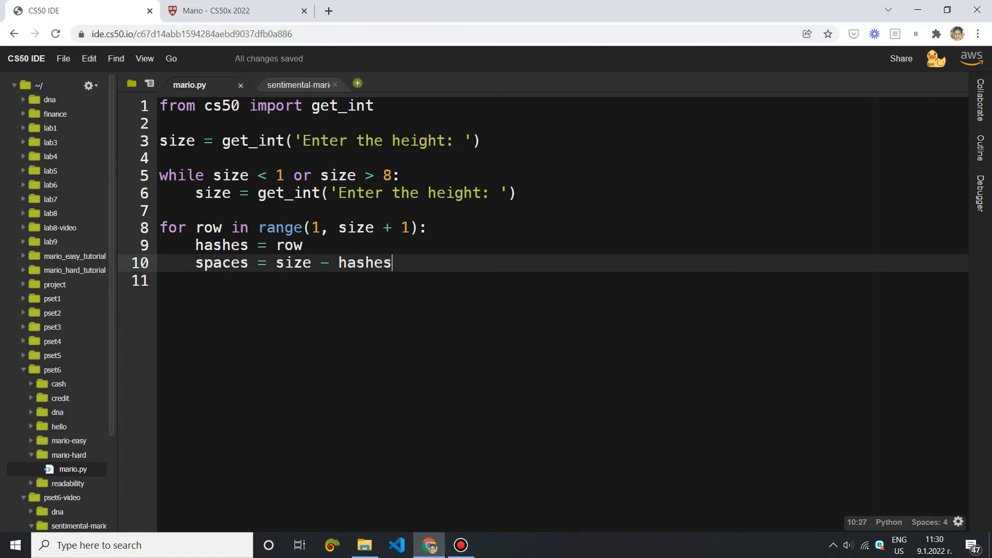
Add blank lines below the spaces line and check the spec's example pyramid
{"action": "left_click", "coordinate": [302, 244]}
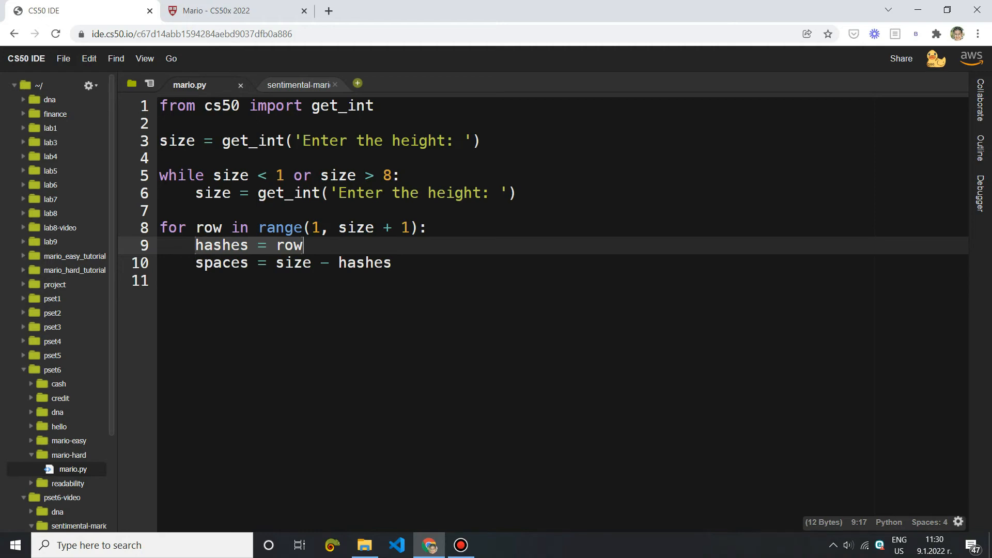
{"action": "left_click", "coordinate": [391, 263]}
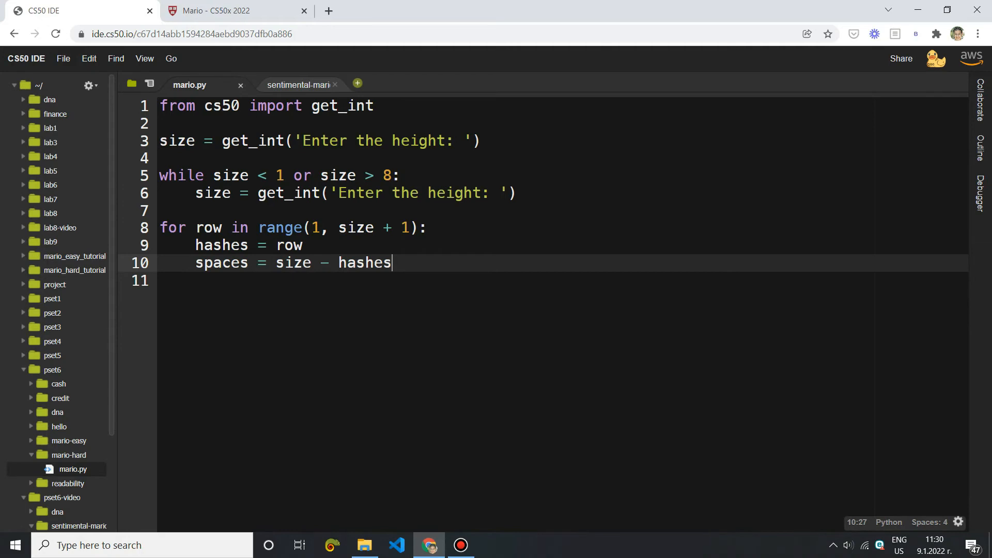
{"action": "key", "text": "Enter"}
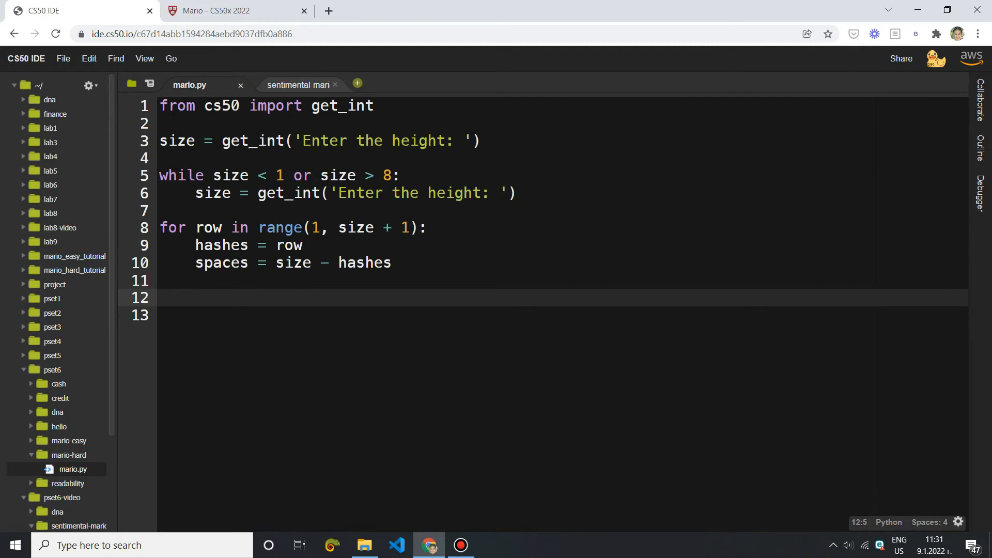
{"action": "left_click", "coordinate": [234, 10]}
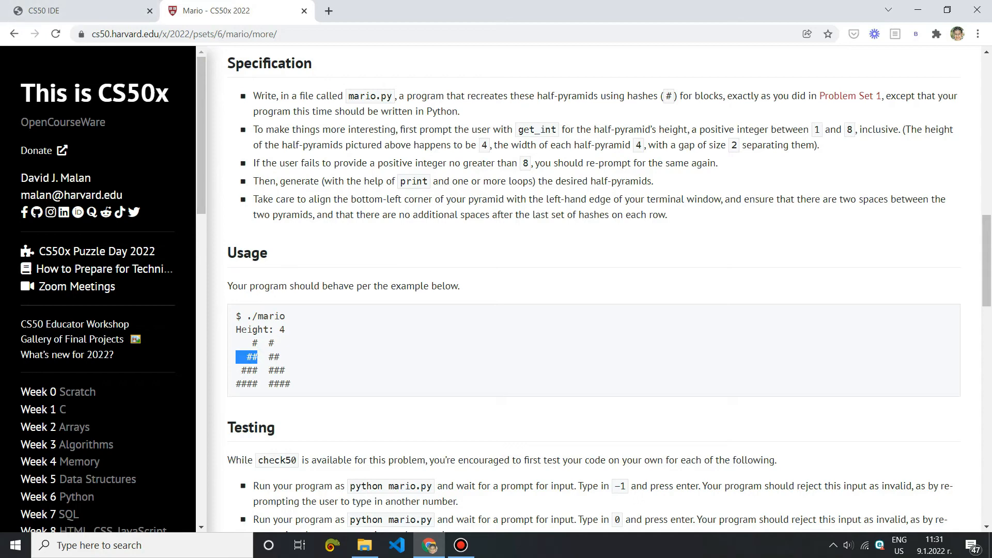
Print ' ' repeated spaces times for each row
{"action": "left_click", "coordinate": [75, 11]}
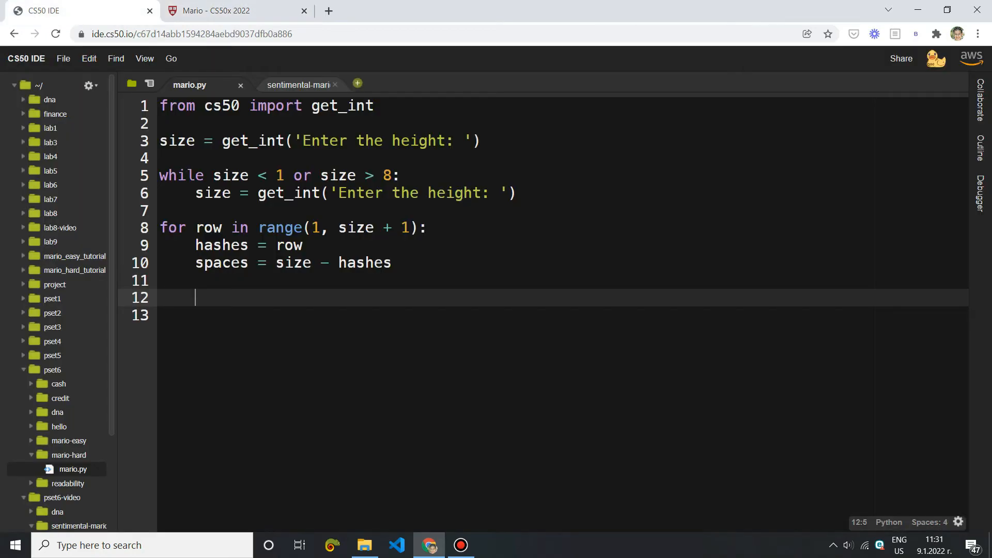
{"action": "type", "text": "print(' ')"}
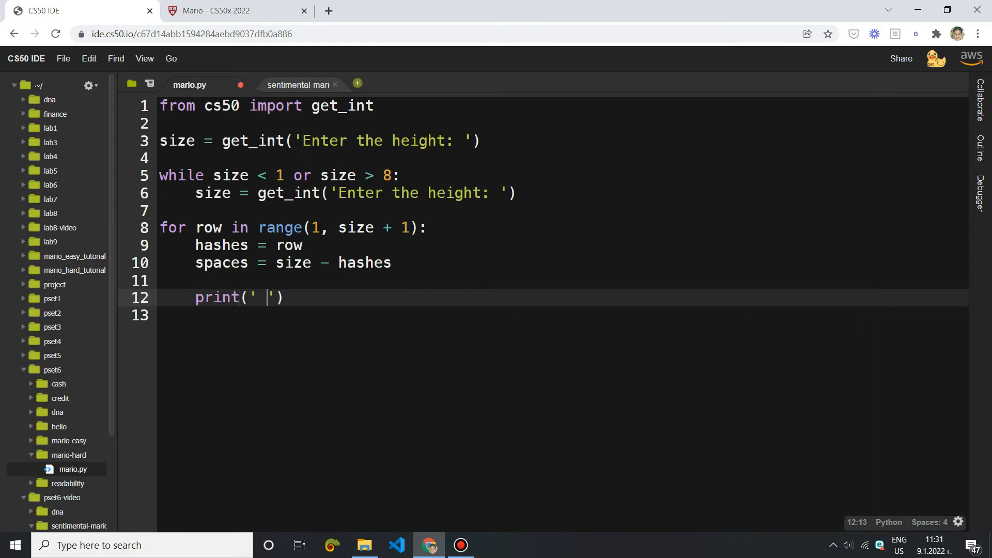
{"action": "type", "text": "*"}
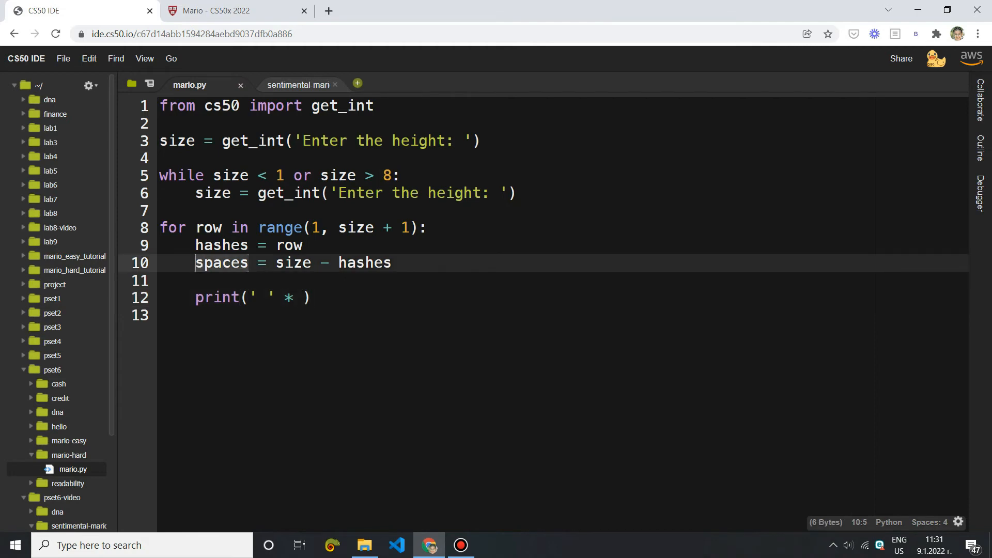
{"action": "type", "text": "spaces"}
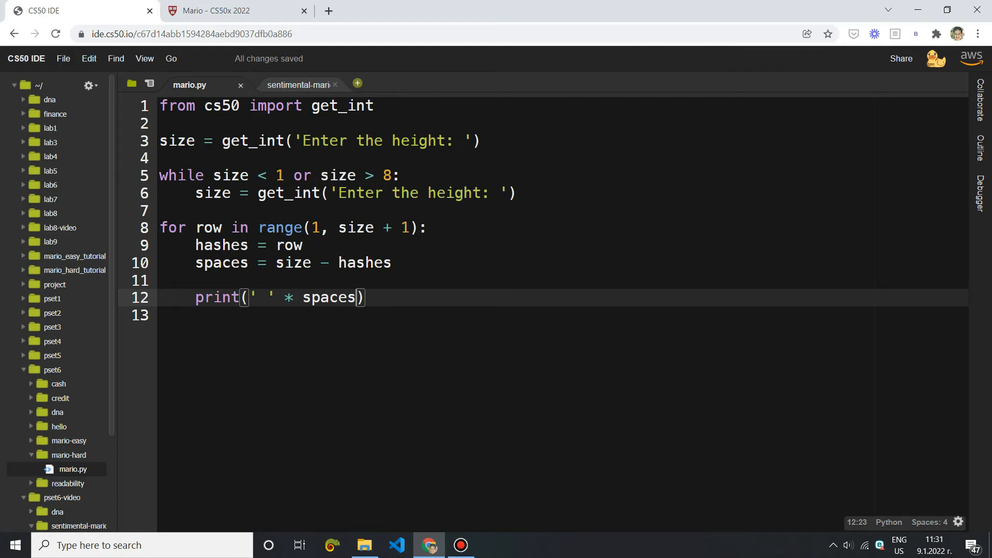
{"action": "left_click", "coordinate": [257, 297]}
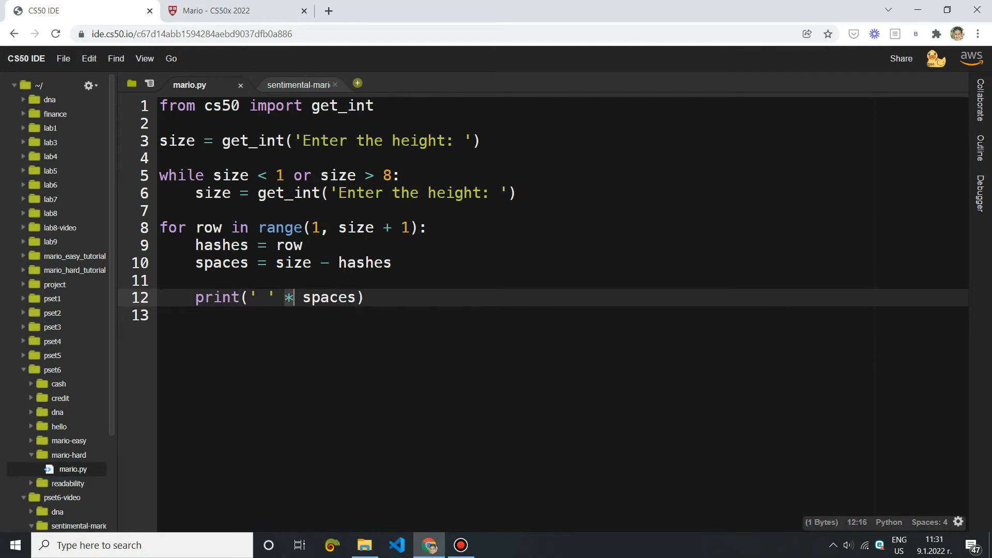
{"action": "double_click", "coordinate": [329, 298]}
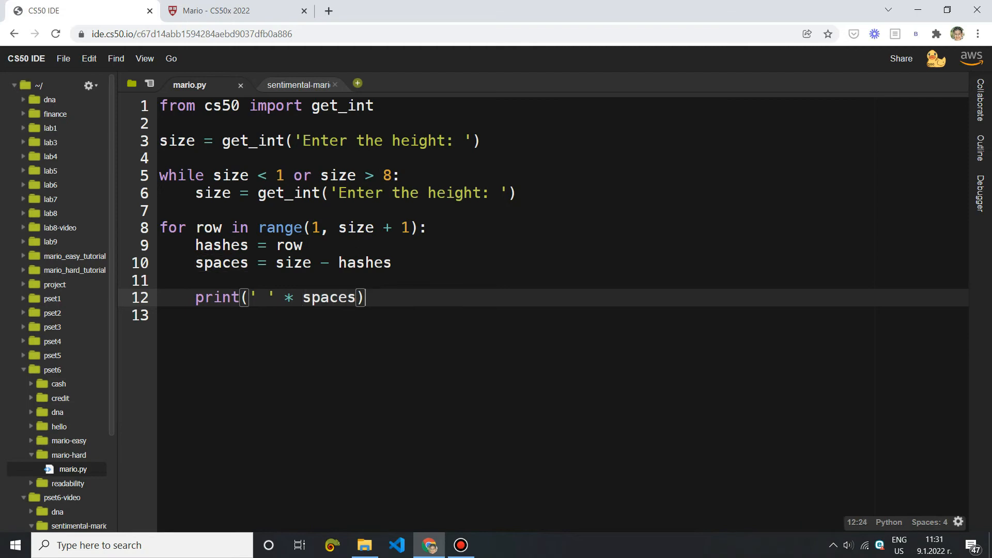
Print '#' repeated hashes times, then compare with the spec's example pyramid
{"action": "type", "text": "print('#' *"}
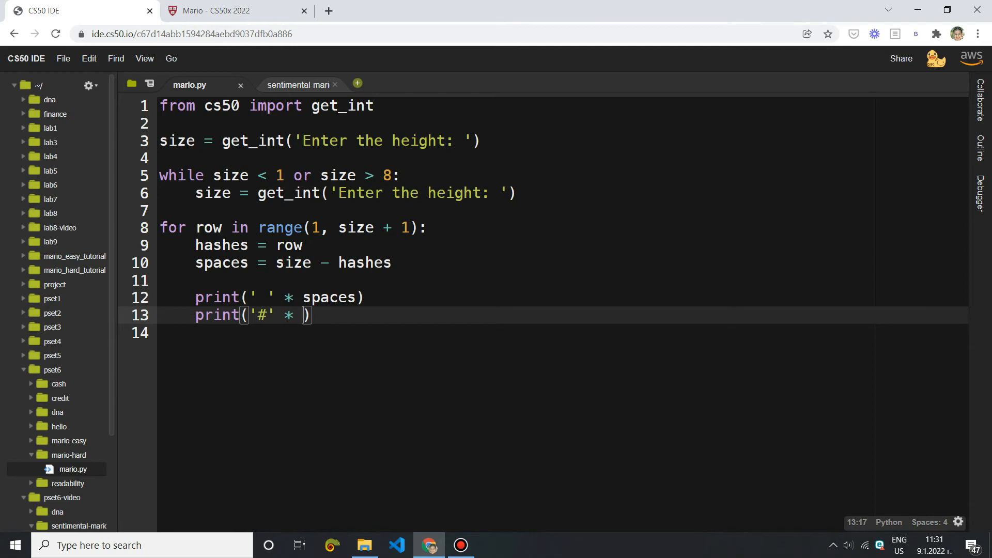
{"action": "left_click", "coordinate": [203, 245]}
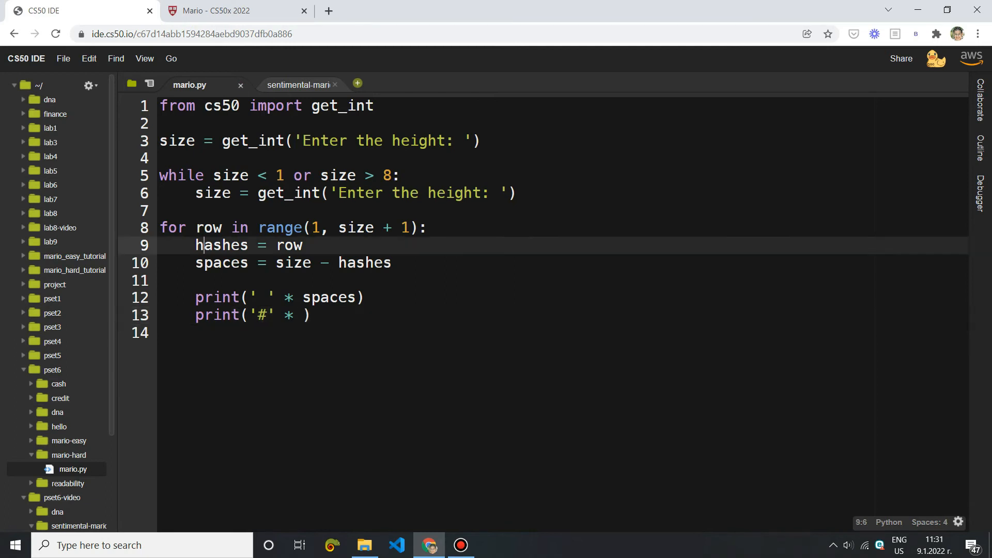
{"action": "left_click", "coordinate": [307, 314]}
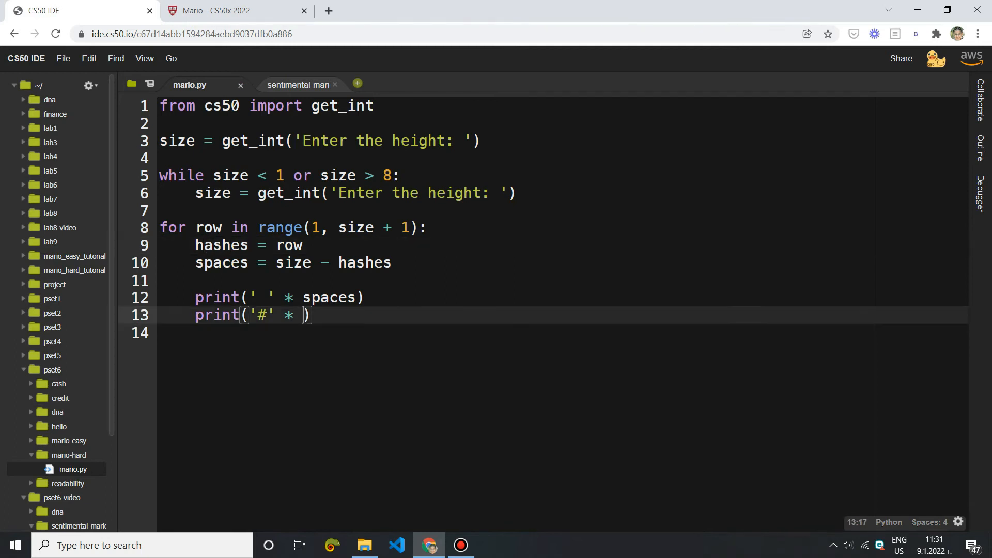
{"action": "type", "text": "hashes"}
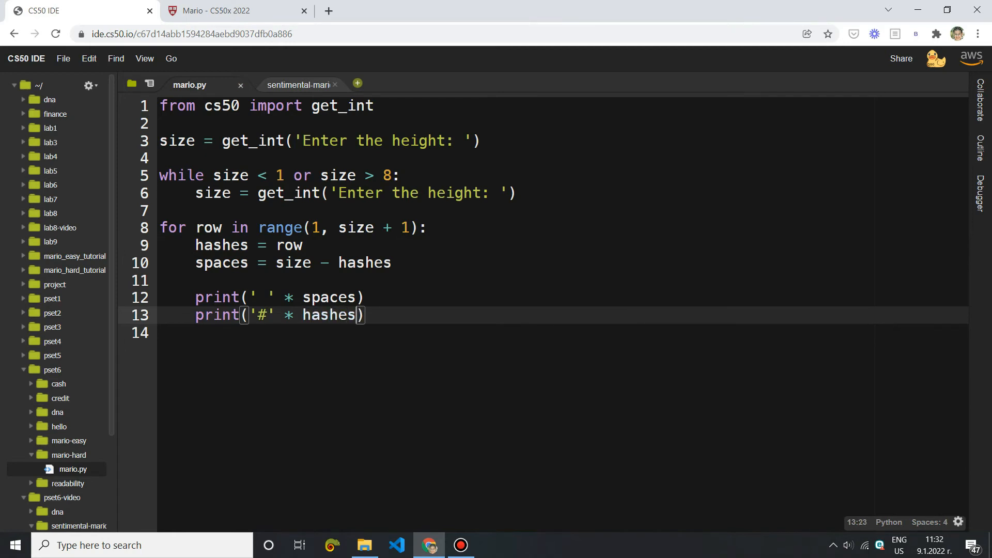
{"action": "left_click", "coordinate": [235, 10]}
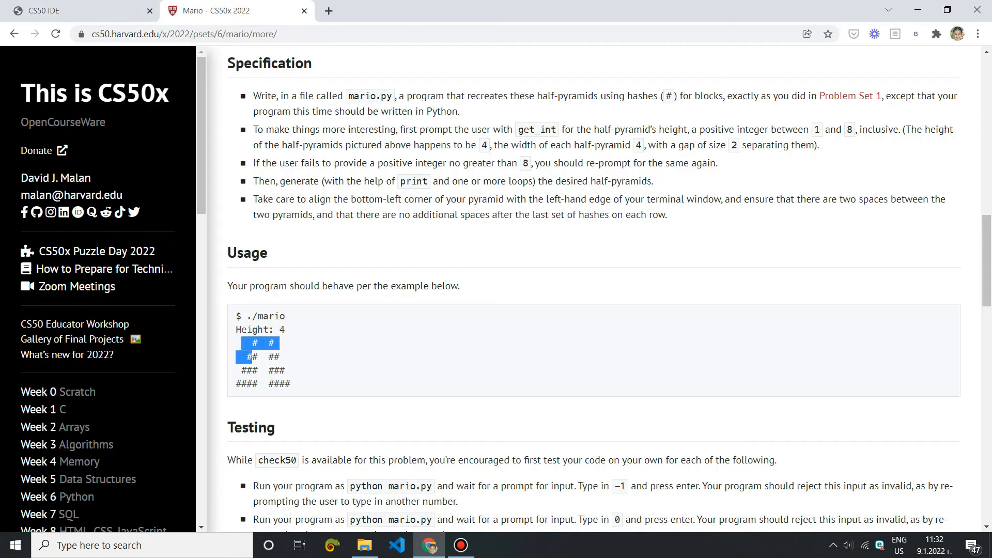
{"action": "left_click", "coordinate": [80, 10]}
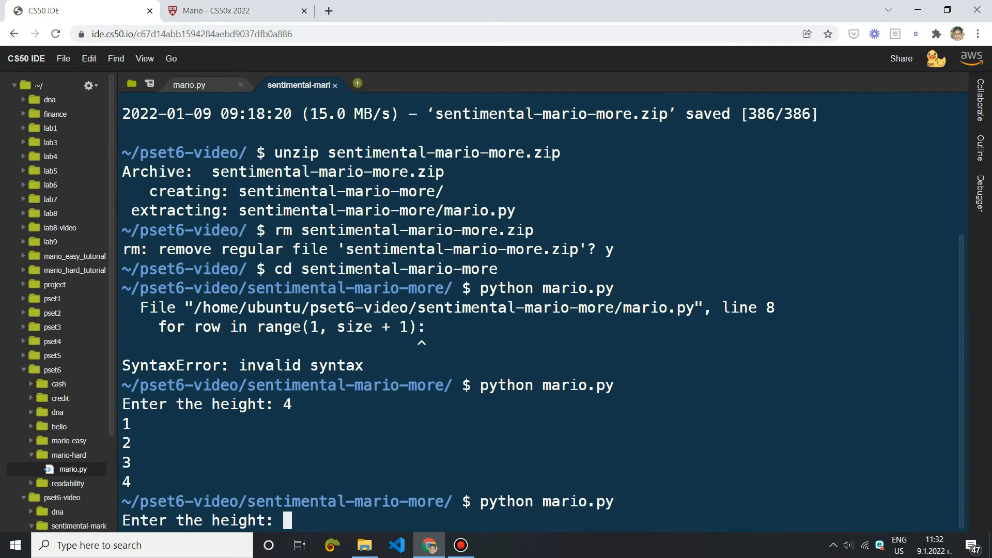
{"action": "type", "text": "4"}
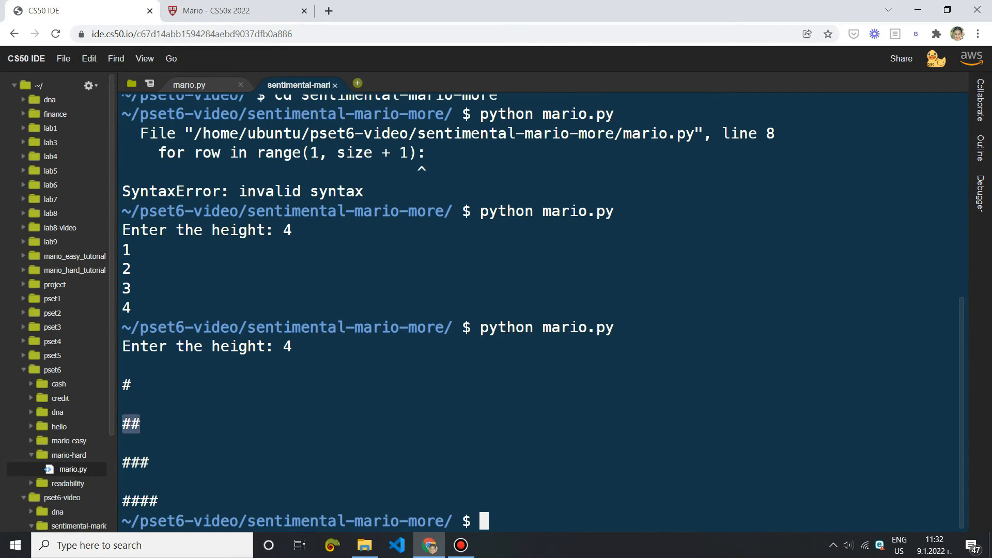
{"action": "left_click", "coordinate": [188, 84]}
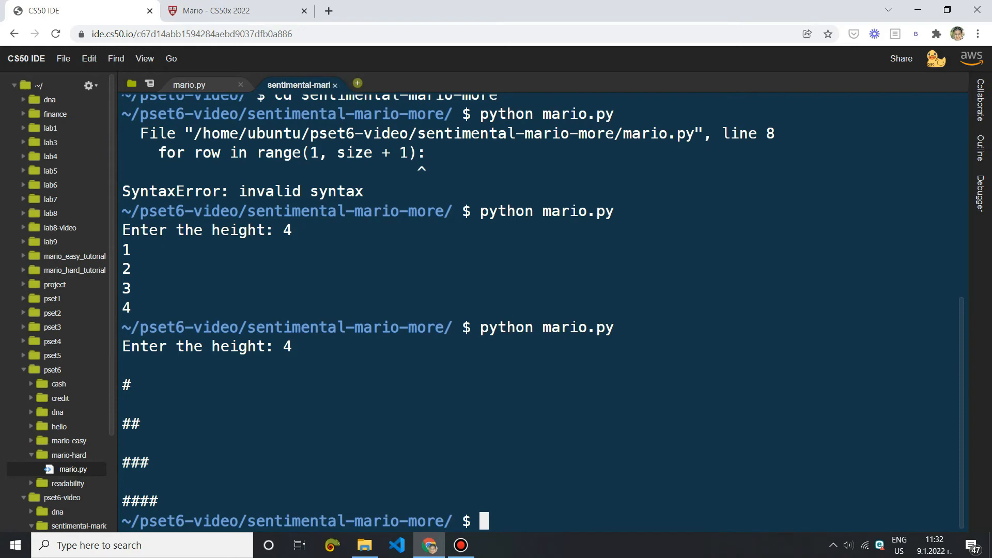
Add end="" to the spaces print, save mario.py, and rerun it in the terminal
{"action": "left_click", "coordinate": [188, 84]}
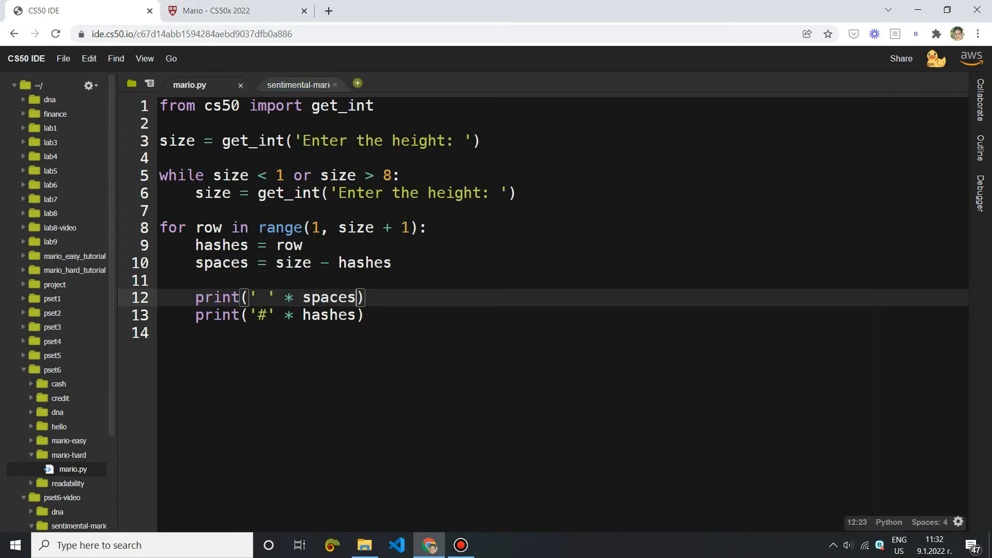
{"action": "type", "text": ", end=\"\""}
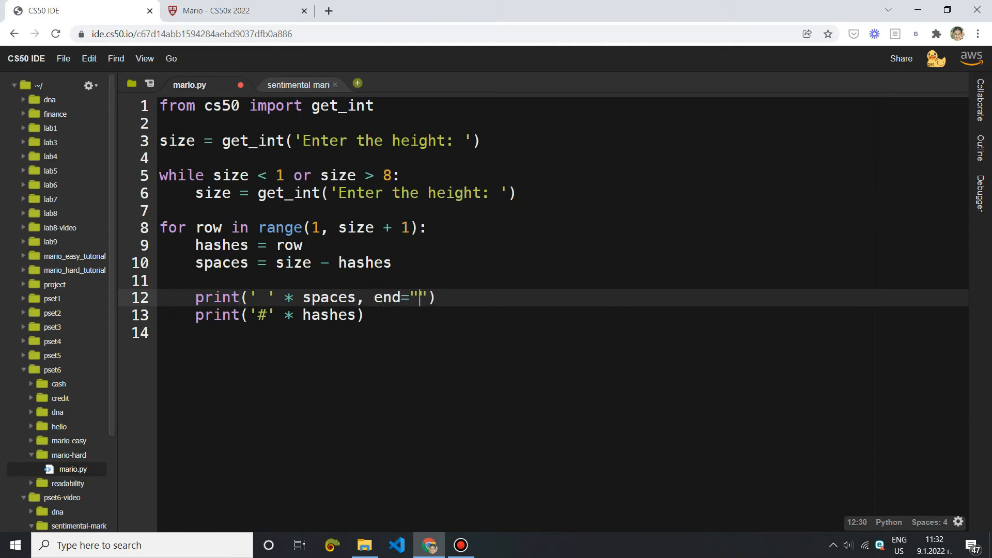
{"action": "key", "text": "ctrl+s"}
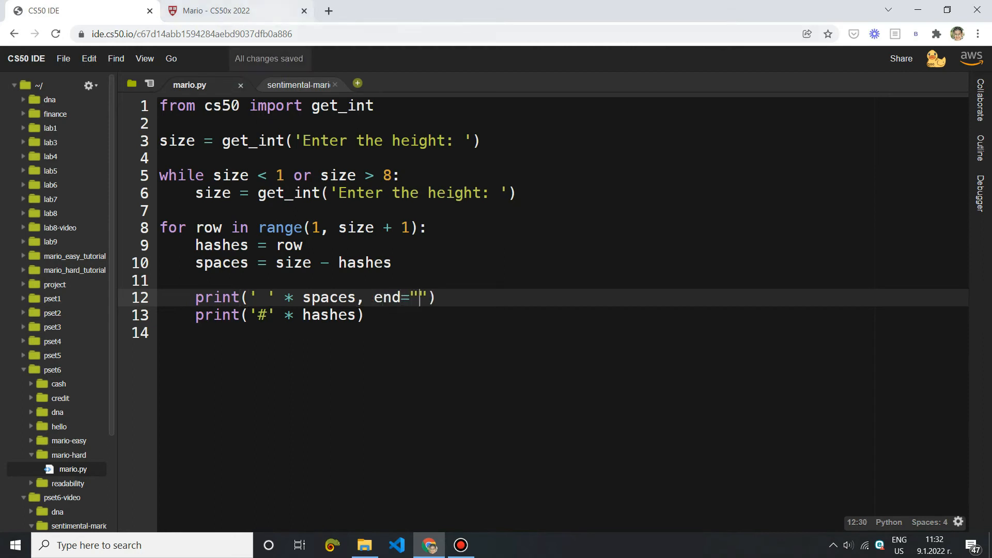
{"action": "left_click", "coordinate": [298, 84]}
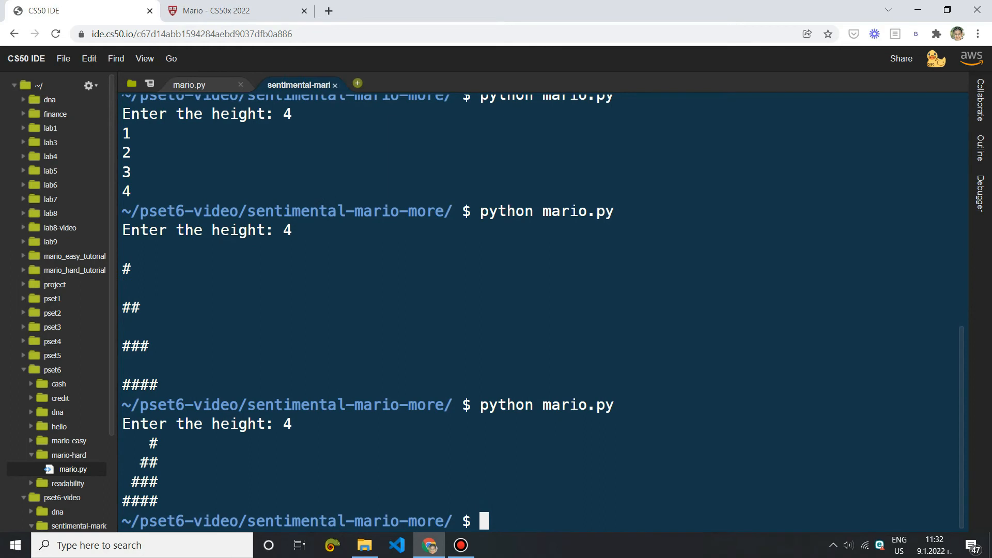
Compare the right-aligned half-pyramid output's leading spaces with the spec's sample
{"action": "left_click_drag", "start_coordinate": [153, 443], "coordinate": [153, 482]}
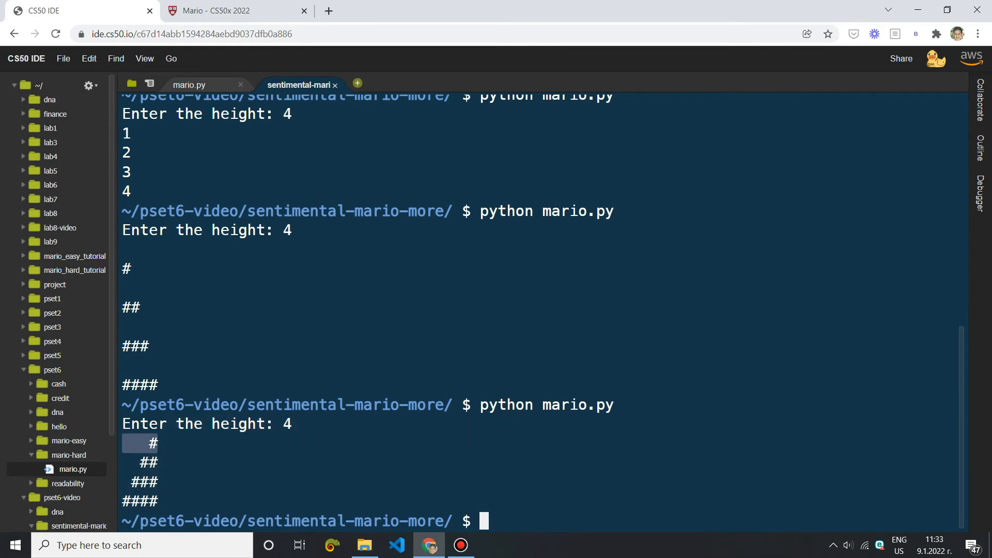
{"action": "left_click", "coordinate": [237, 10]}
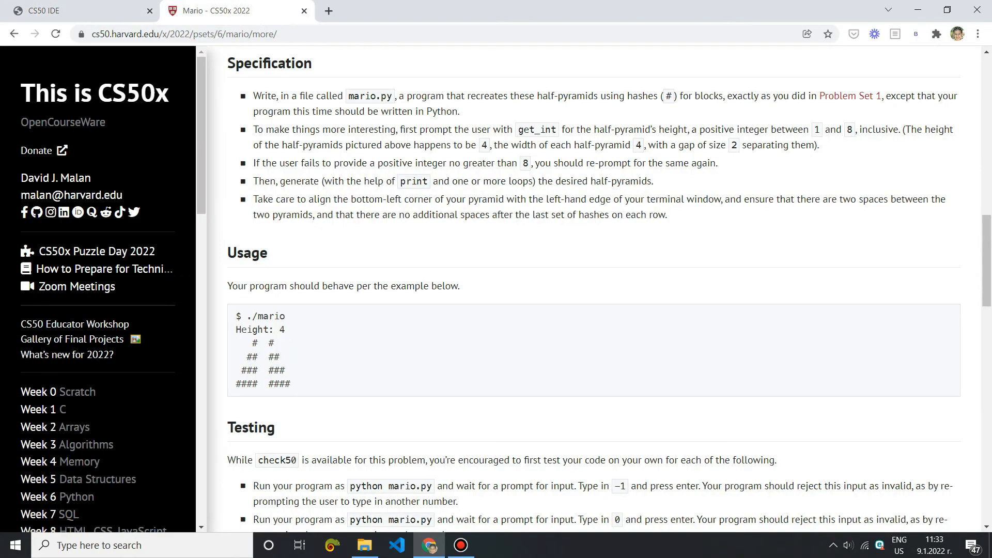
{"action": "left_click", "coordinate": [76, 10]}
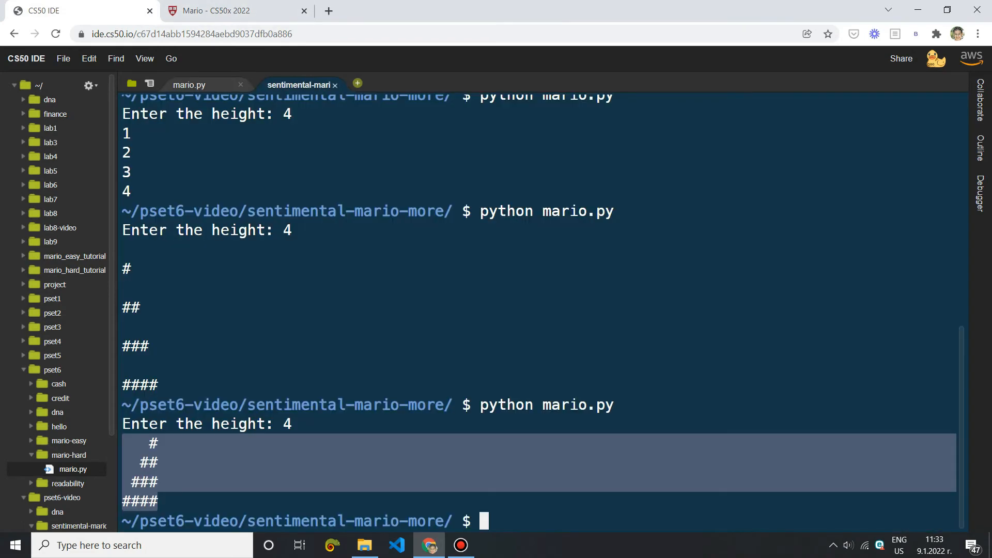
{"action": "left_click", "coordinate": [221, 10]}
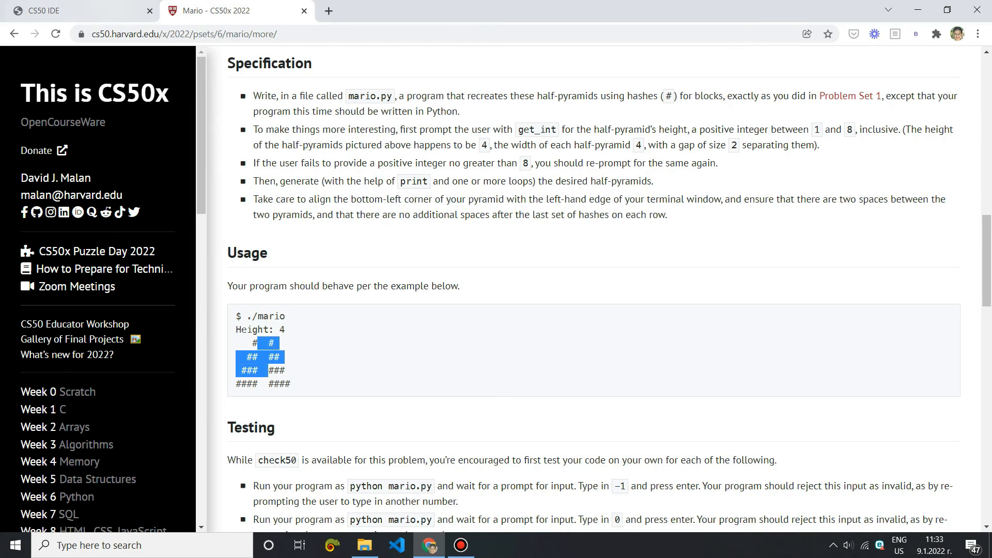
Give the hashes print end=' ' for a two-space gap and rerun python mario.py
{"action": "left_click", "coordinate": [72, 11]}
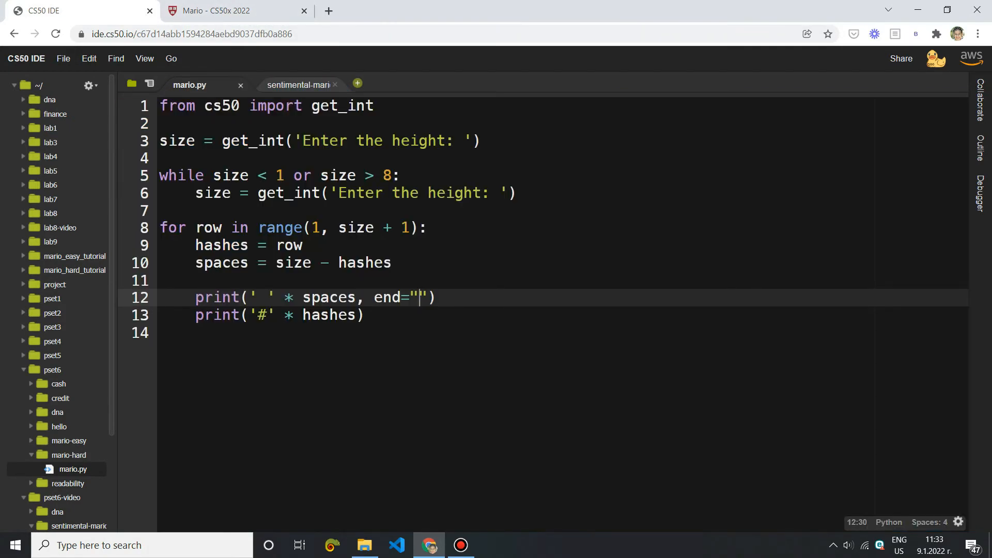
{"action": "type", "text": ", edn"}
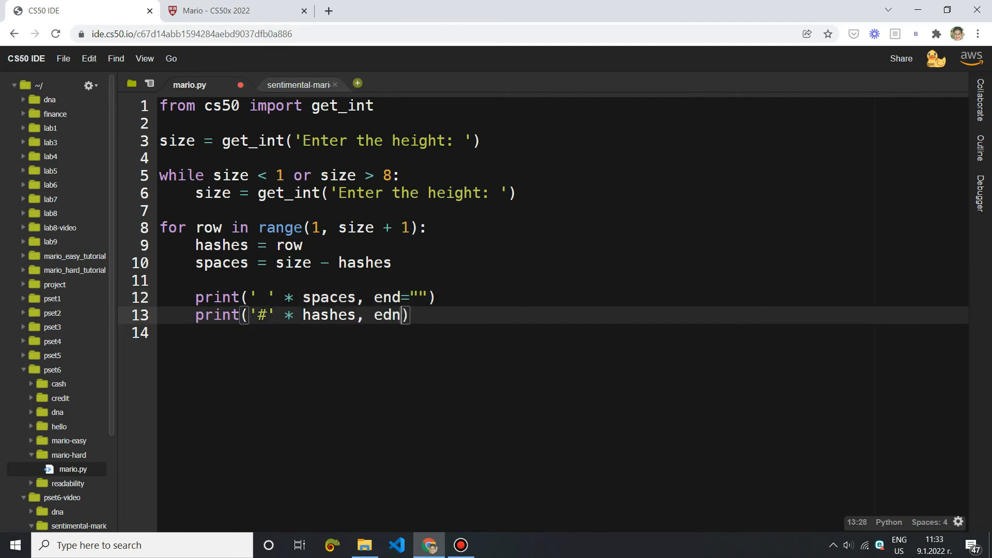
{"action": "type", "text": "end="}
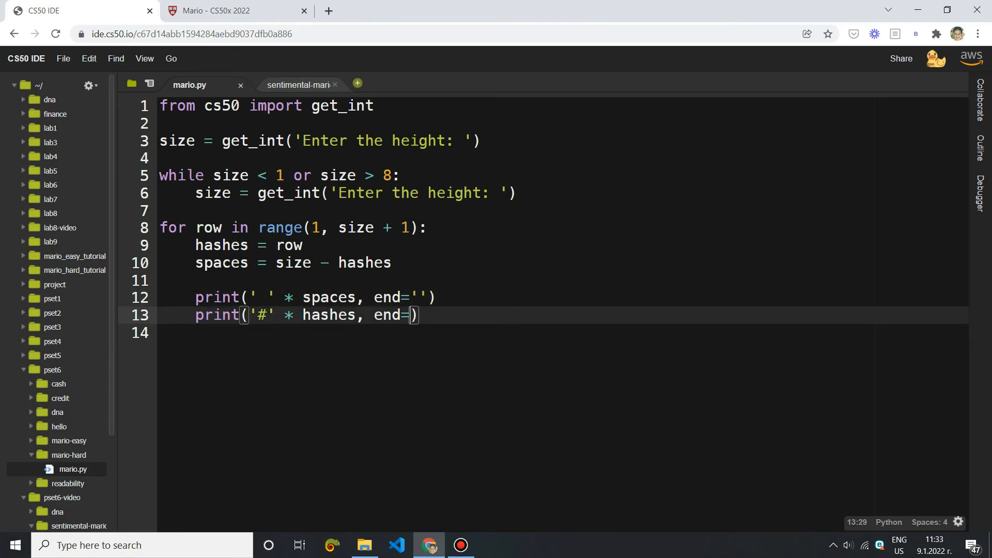
{"action": "type", "text": "''"}
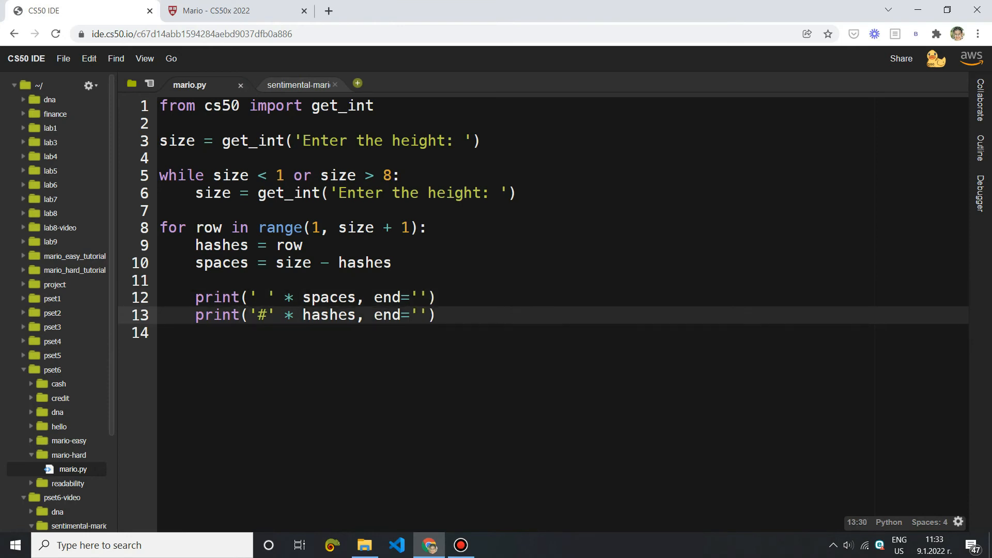
{"action": "mouse_move", "coordinate": [234, 10]}
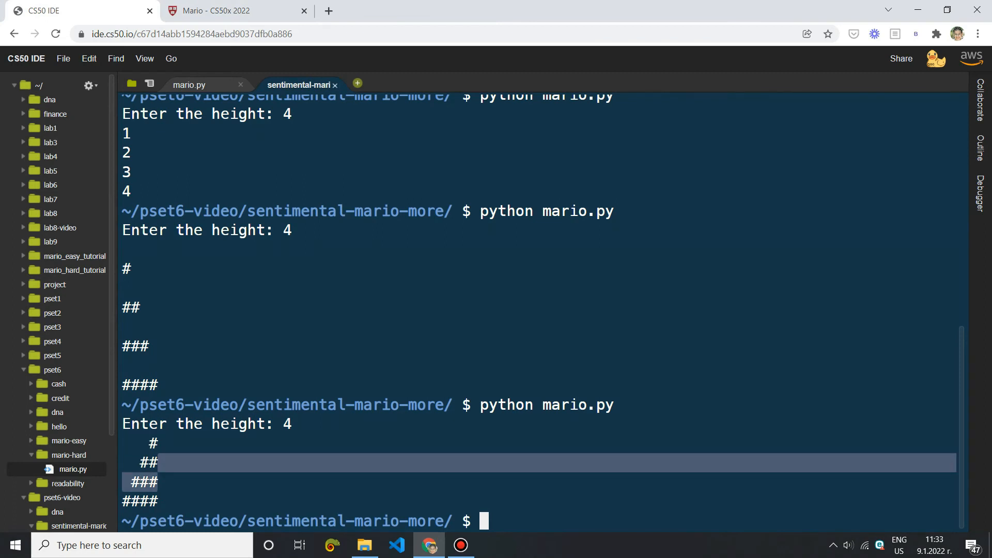
{"action": "type", "text": "python mario.py"}
{"action": "type", "text": "4"}
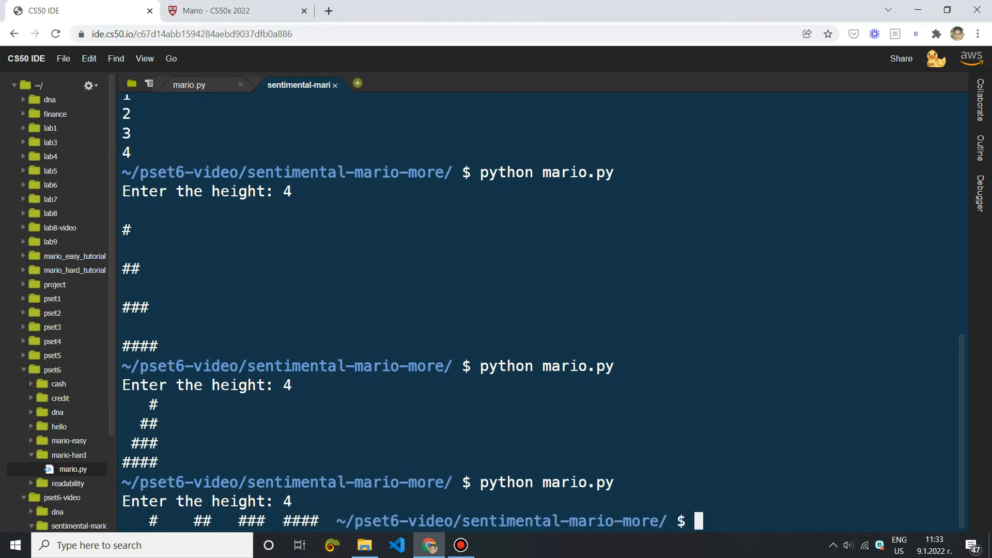
Add an empty print('') after the row and return to the terminal to run
{"action": "left_click", "coordinate": [188, 85]}
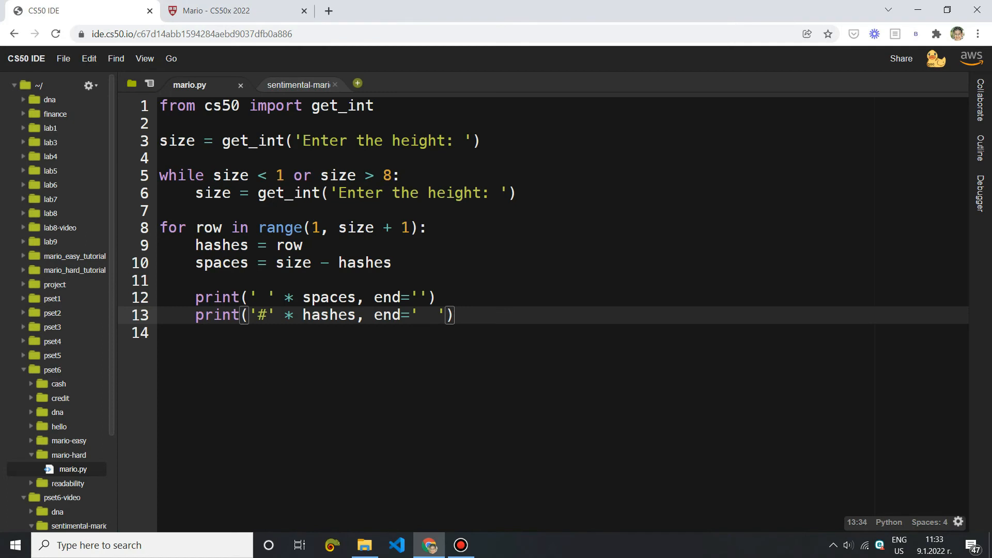
{"action": "type", "text": "print('')"}
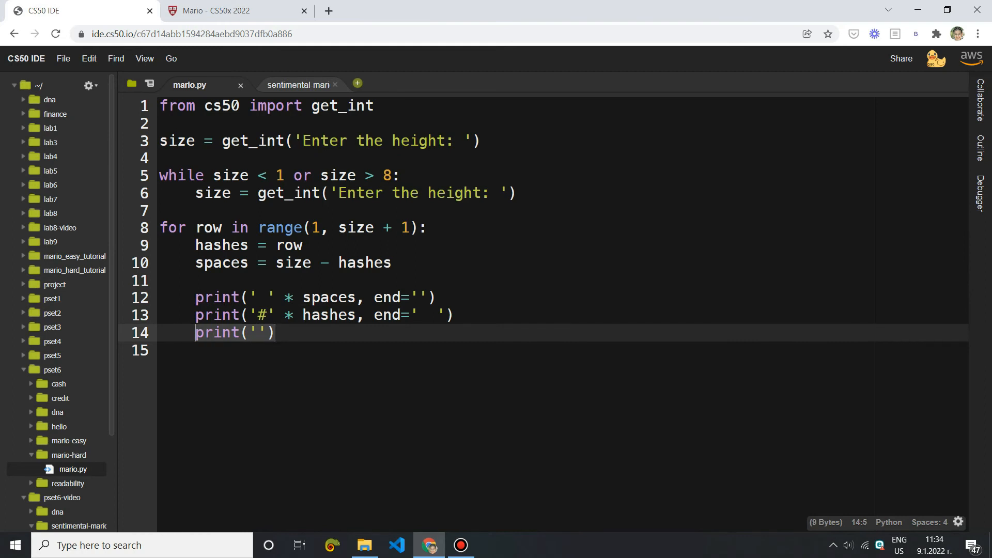
{"action": "left_click", "coordinate": [299, 85]}
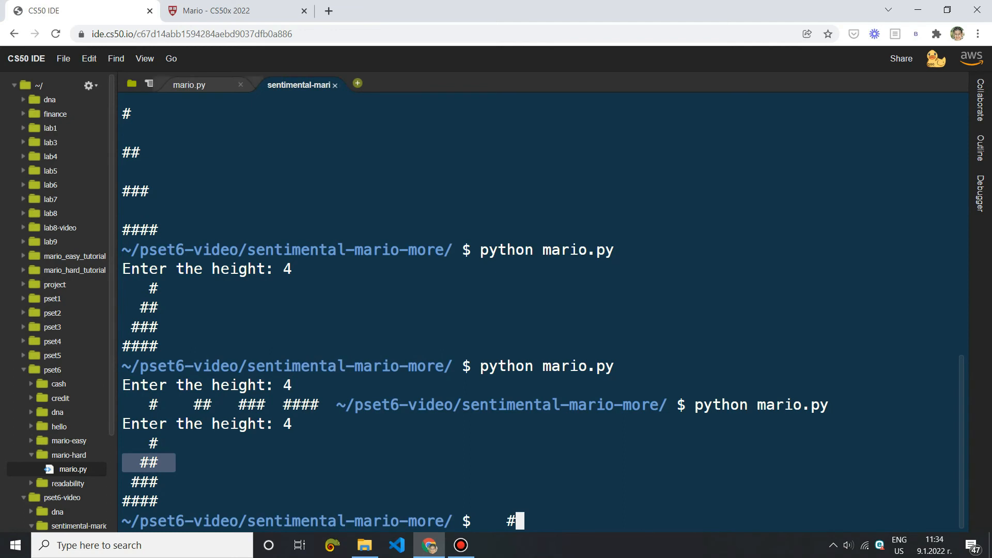
Replace the empty print on line 14 with print('#' * hashes) after checking the spec
{"action": "left_click", "coordinate": [188, 83]}
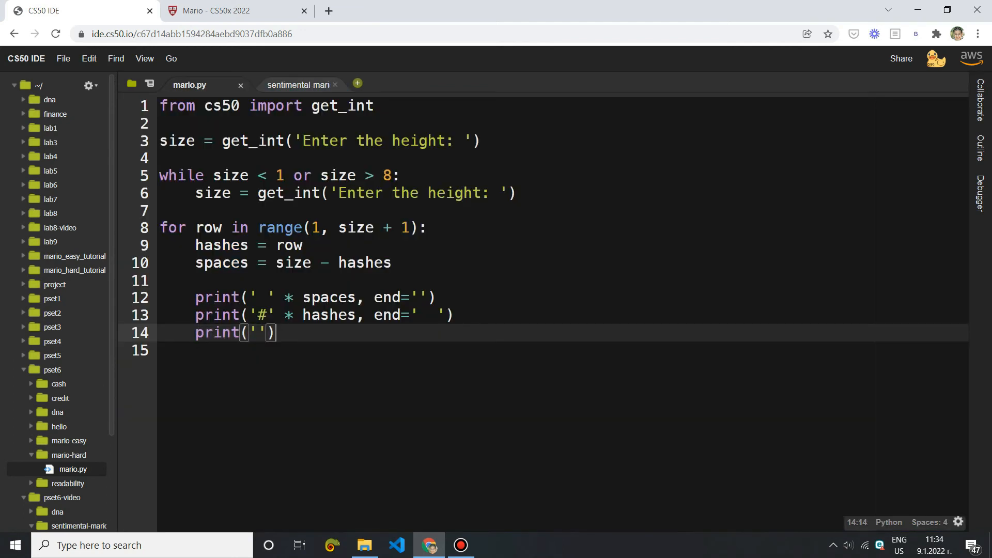
{"action": "key", "text": "Backspace"}
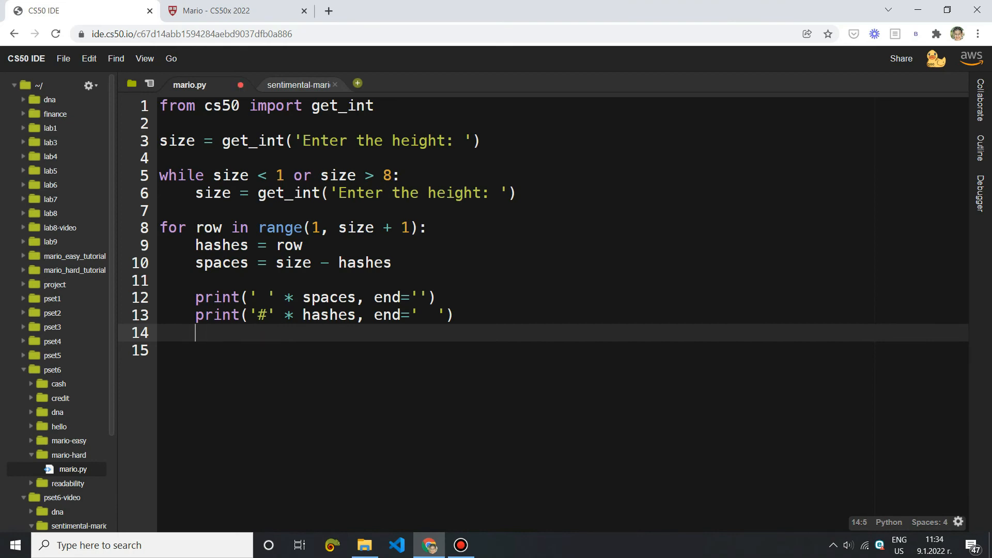
{"action": "left_click", "coordinate": [235, 10]}
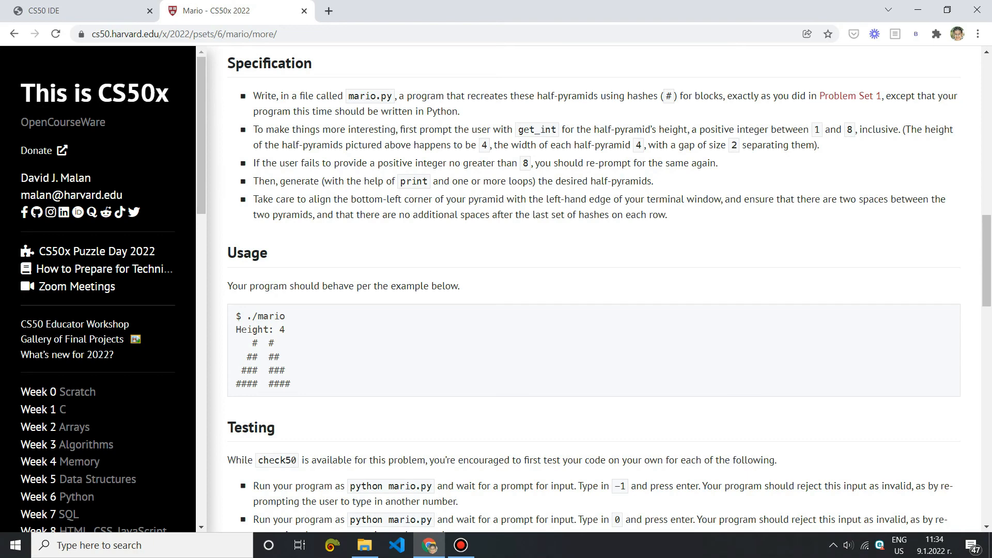
{"action": "left_click", "coordinate": [76, 10]}
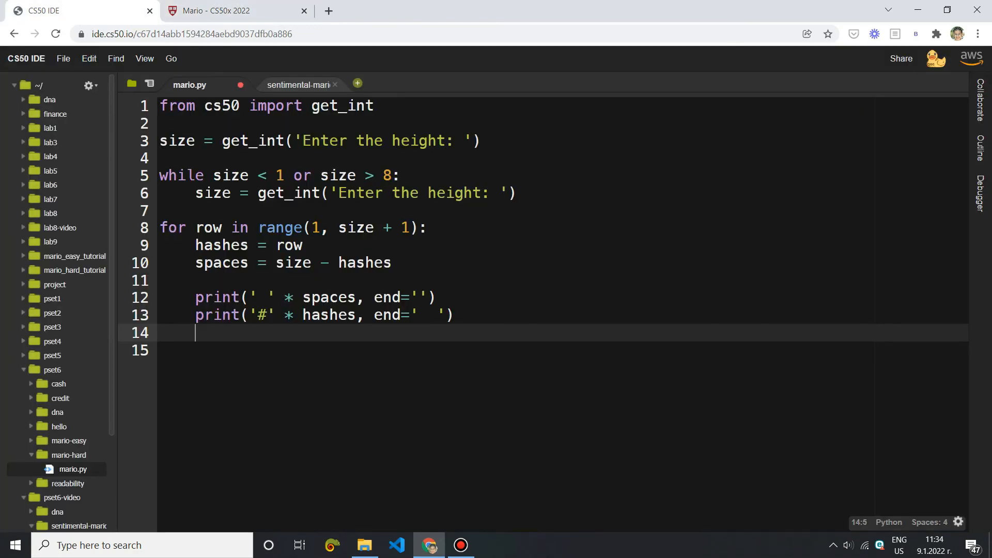
{"action": "type", "text": "print('#' *"}
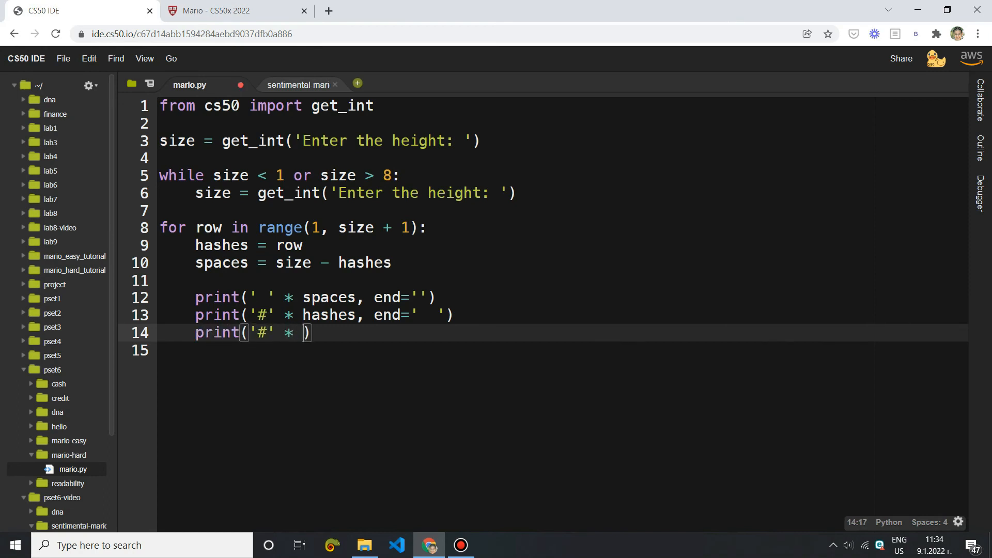
{"action": "type", "text": "hashes"}
{"action": "type", "text": "python mario.py"}
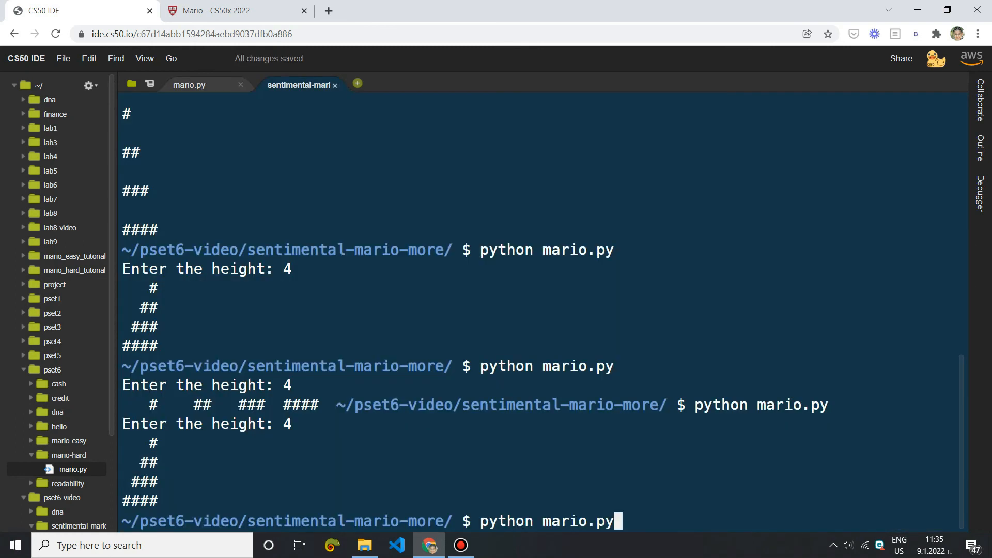
Run mario.py with height 4 to confirm the mirrored double half-pyramid output
{"action": "key", "text": "Return"}
{"action": "type", "text": "4"}
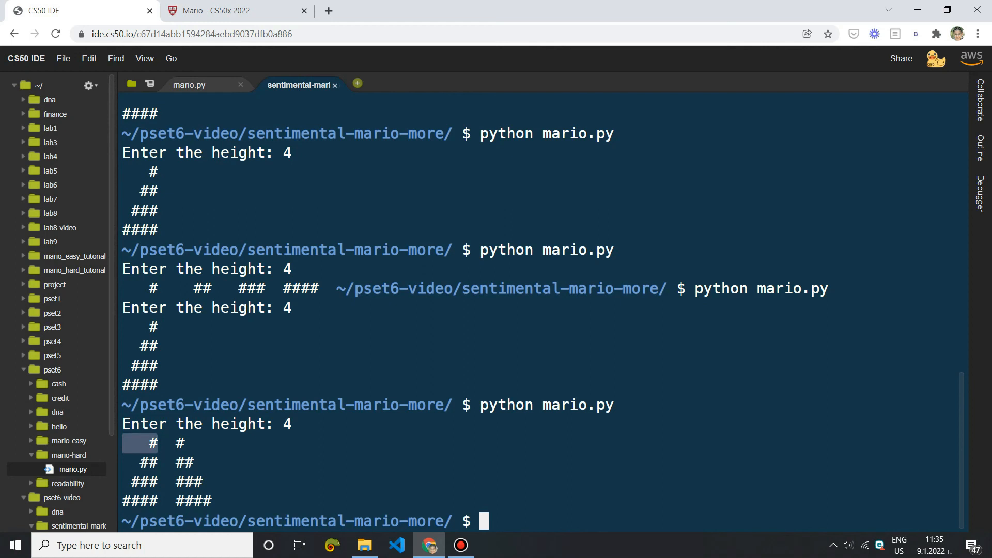
{"action": "type", "text": "#"}
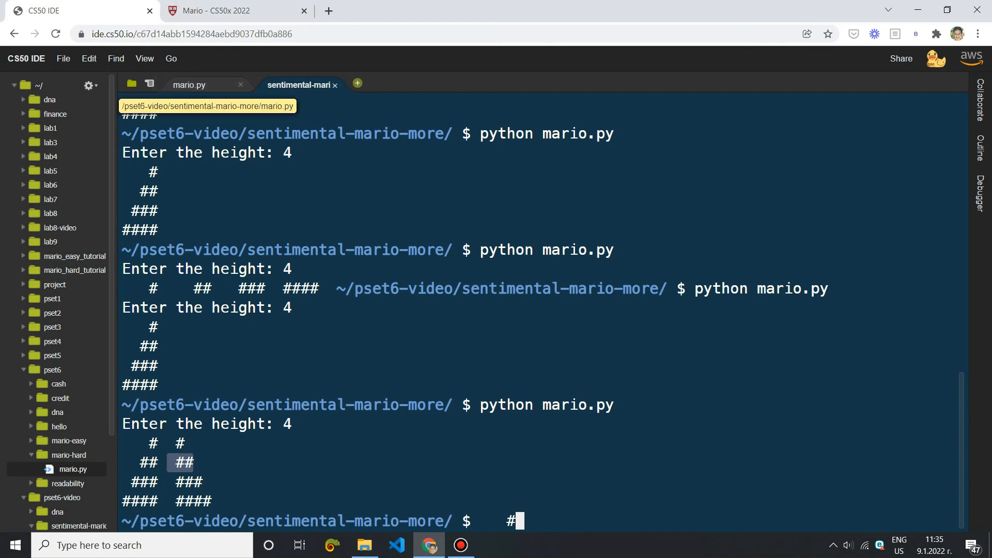
{"action": "left_click", "coordinate": [188, 84]}
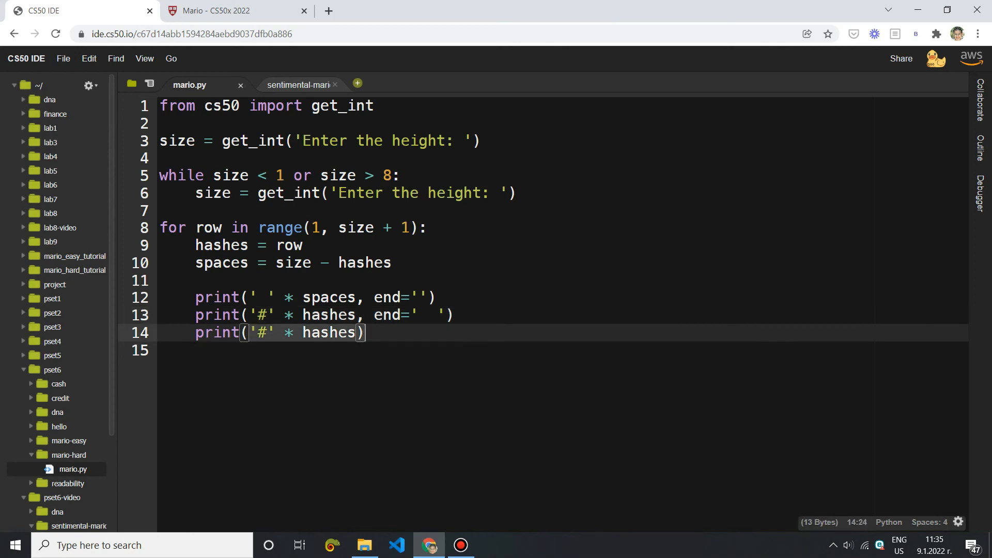
Review the Mario specification's sample double pyramid output in the browser
{"action": "left_click", "coordinate": [228, 10]}
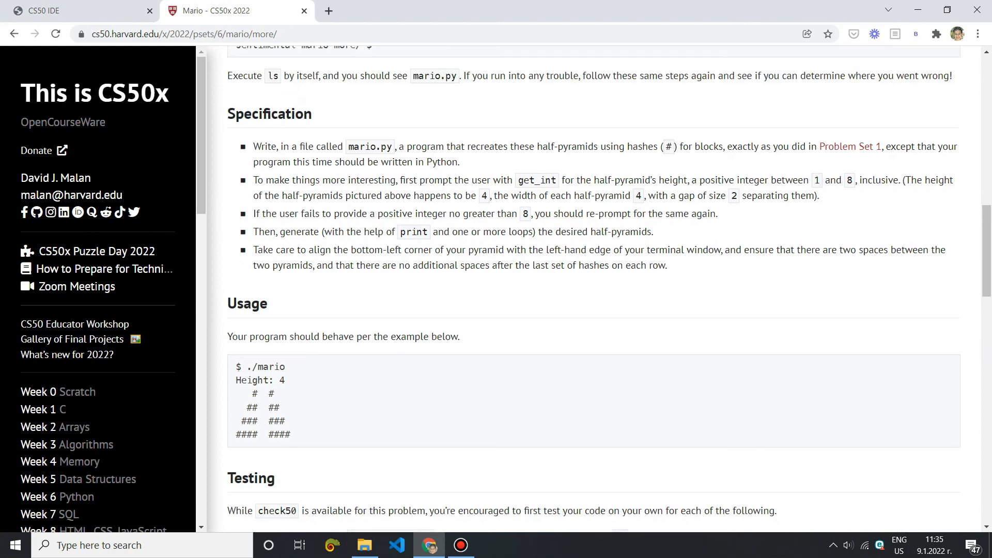
{"action": "scroll", "scroll_direction": "down", "scroll_amount": 3}
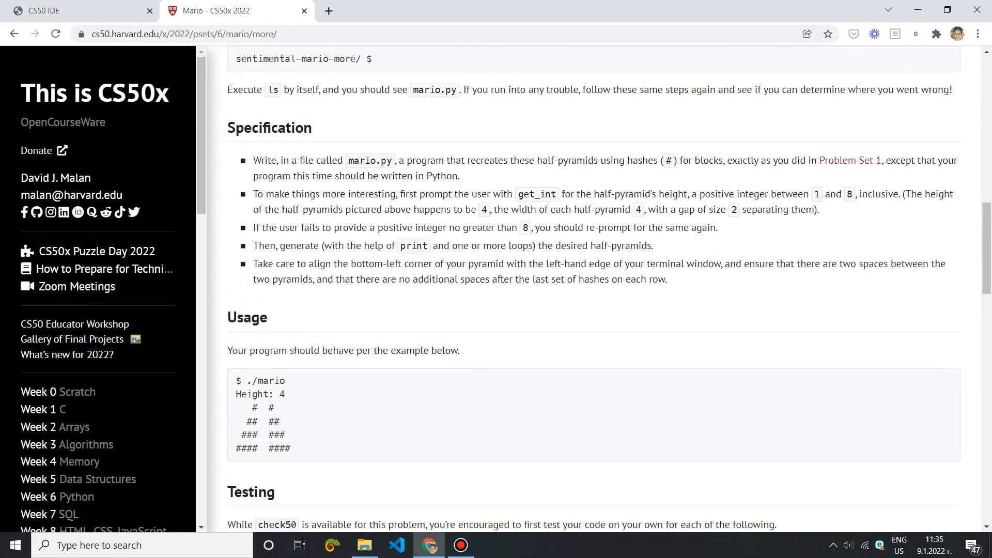